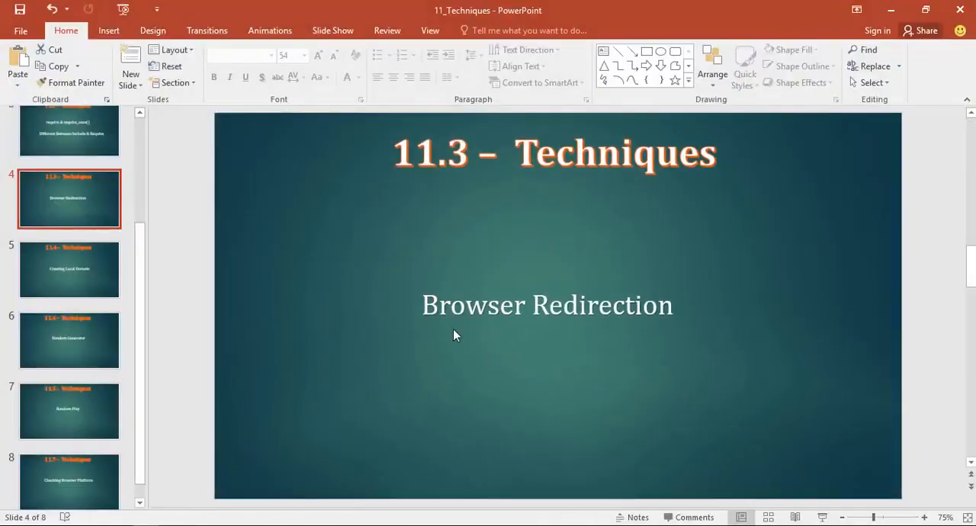
Step: Select body.php through header.php in the Project panel and delete all three files
click(547, 305)
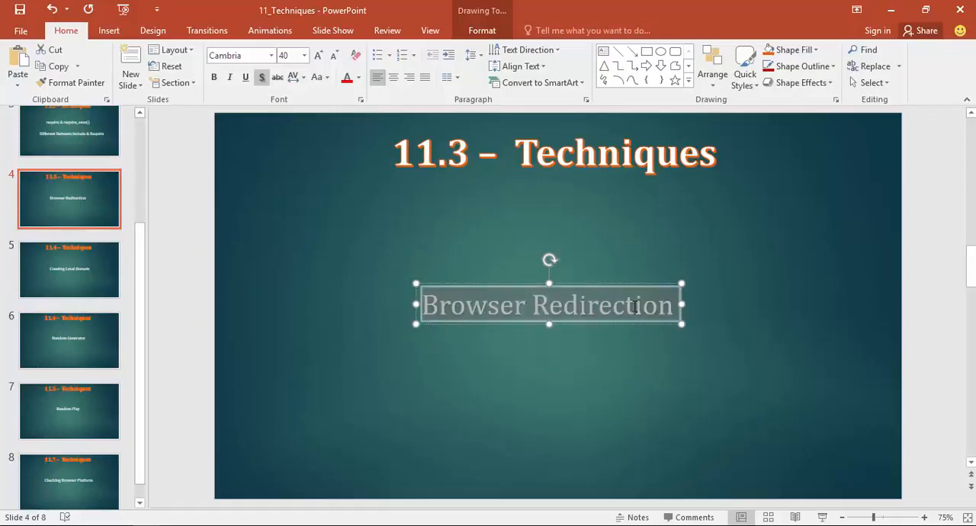
click(534, 419)
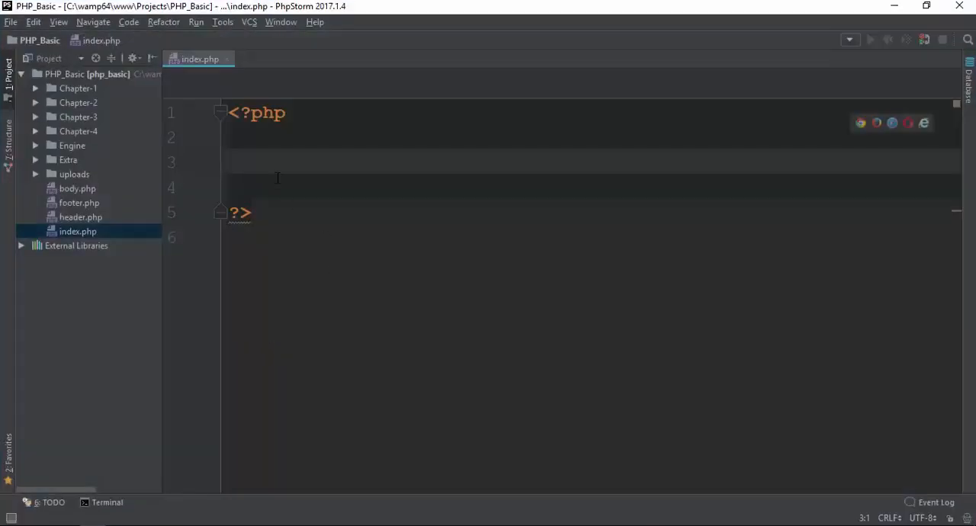
click(77, 188)
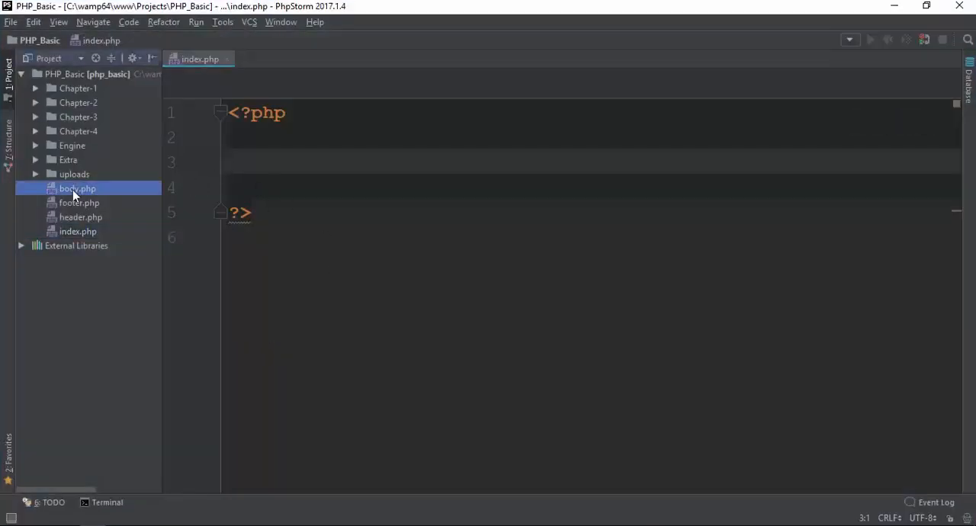
click(79, 203)
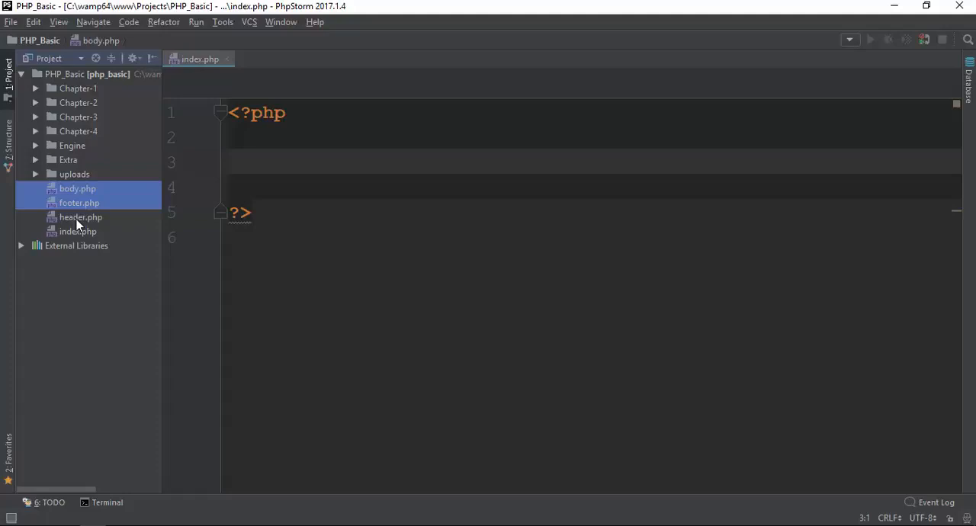
key(Delete)
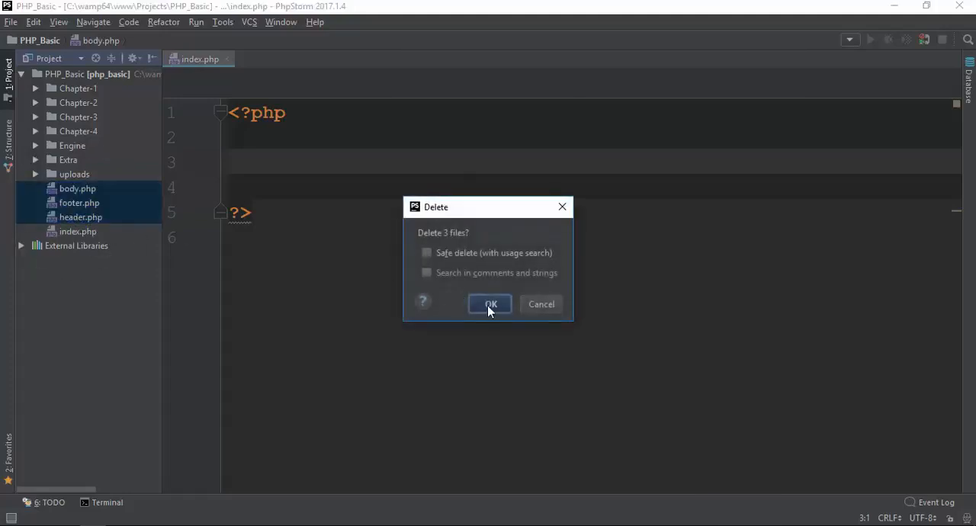
click(490, 303)
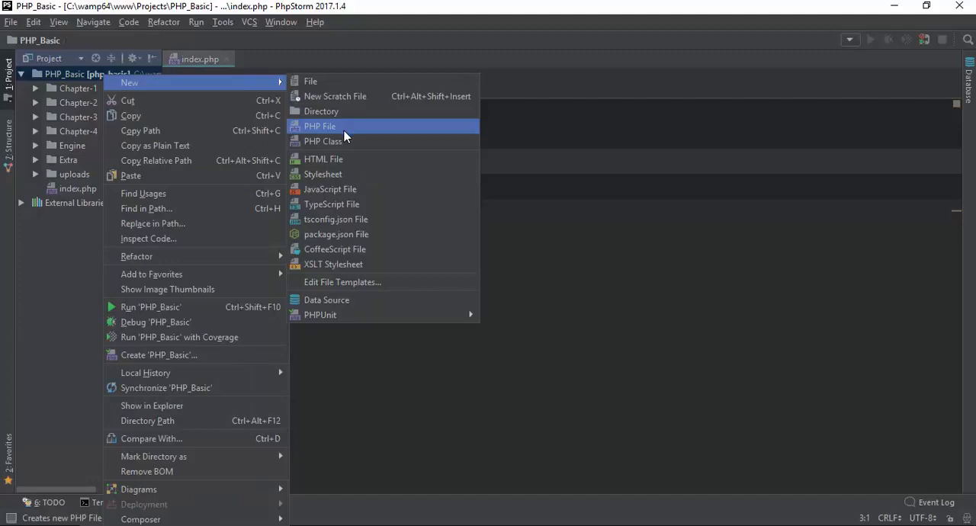
Step: Add About, Contact and Home as new PHP files in the project root
click(320, 125)
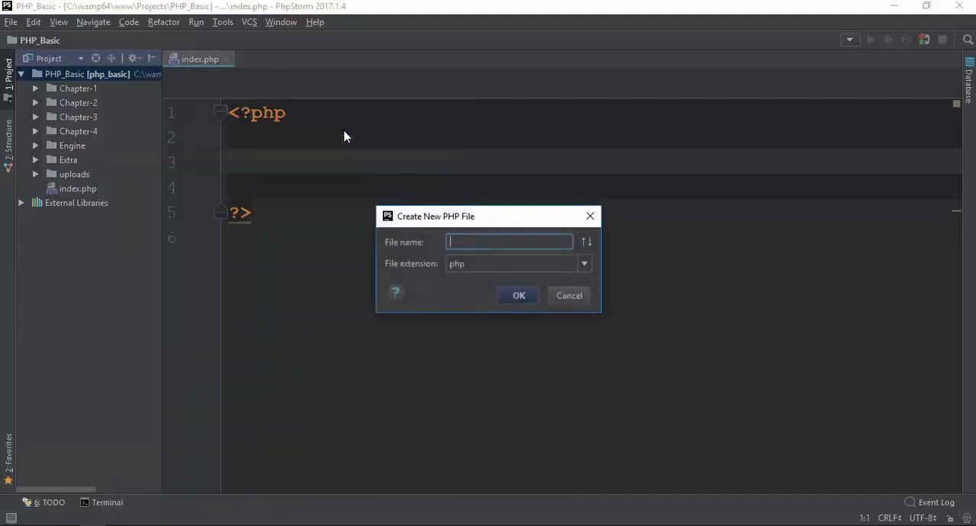
text(About)
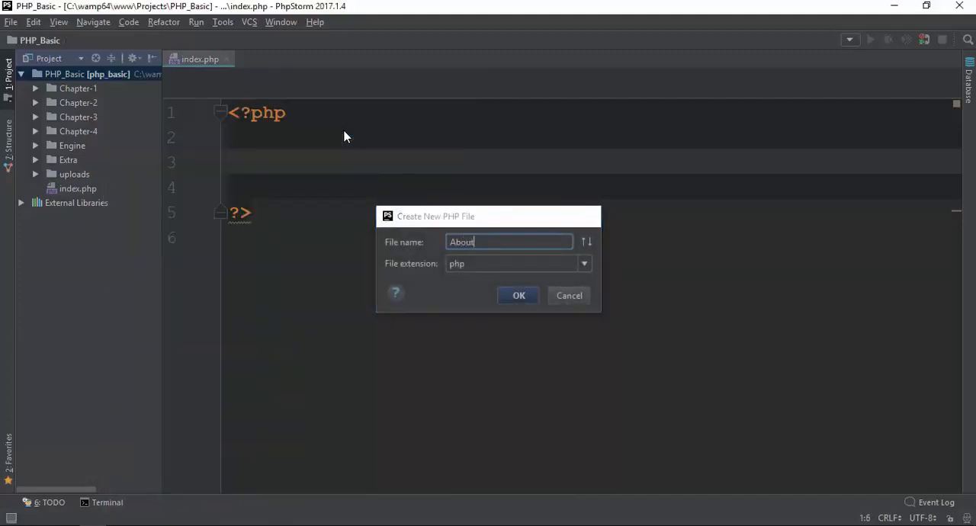
click(519, 295)
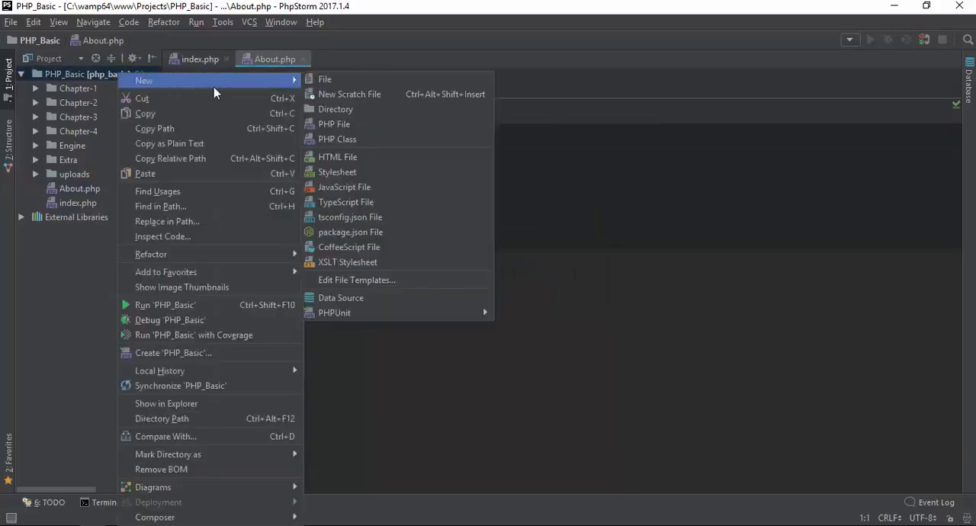
click(334, 124)
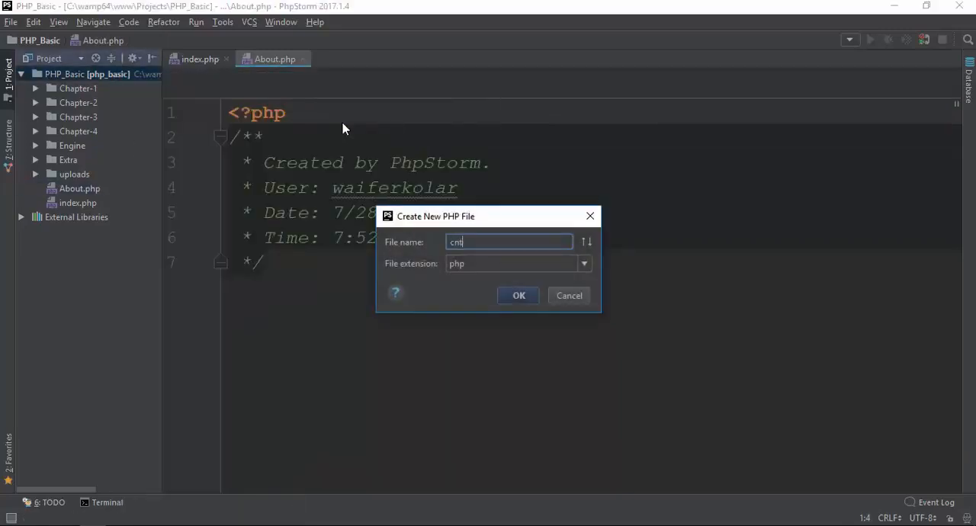
click(519, 295)
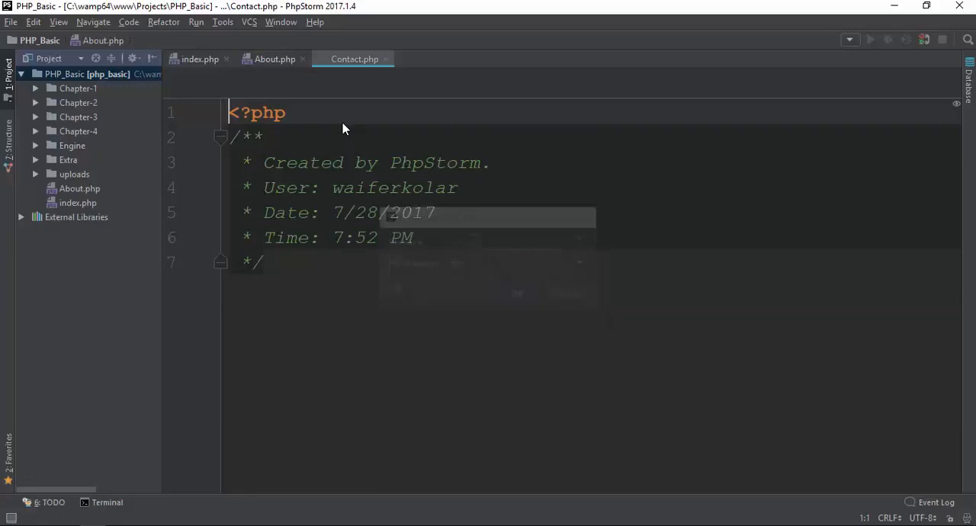
click(83, 203)
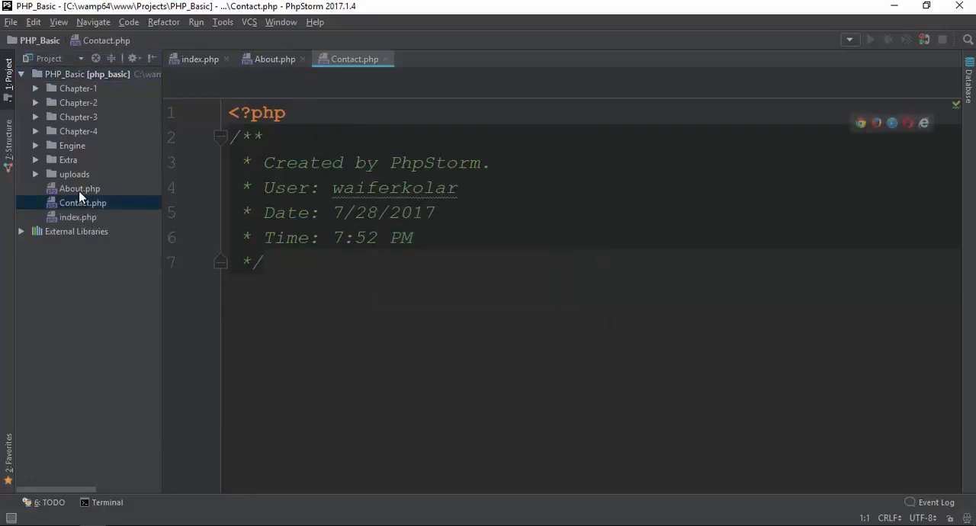
right_click(82, 203)
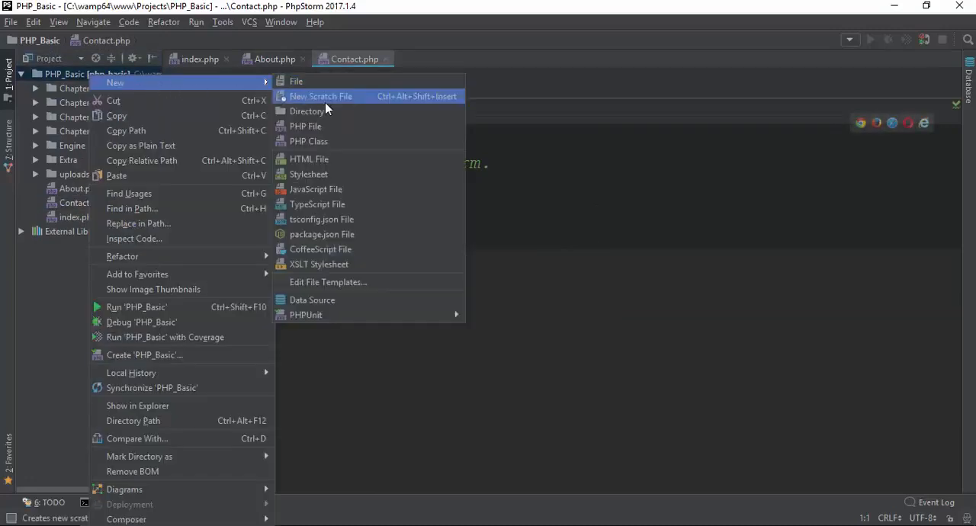
click(305, 126)
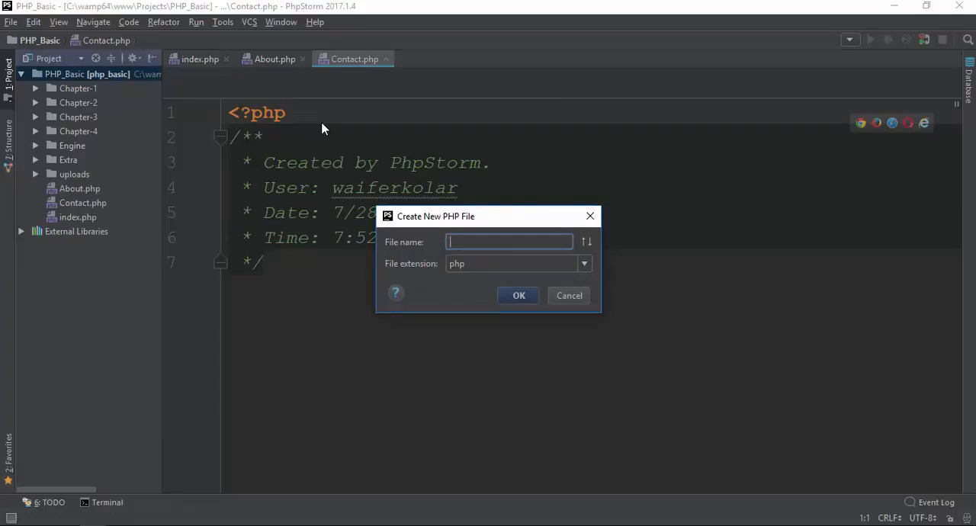
click(519, 295)
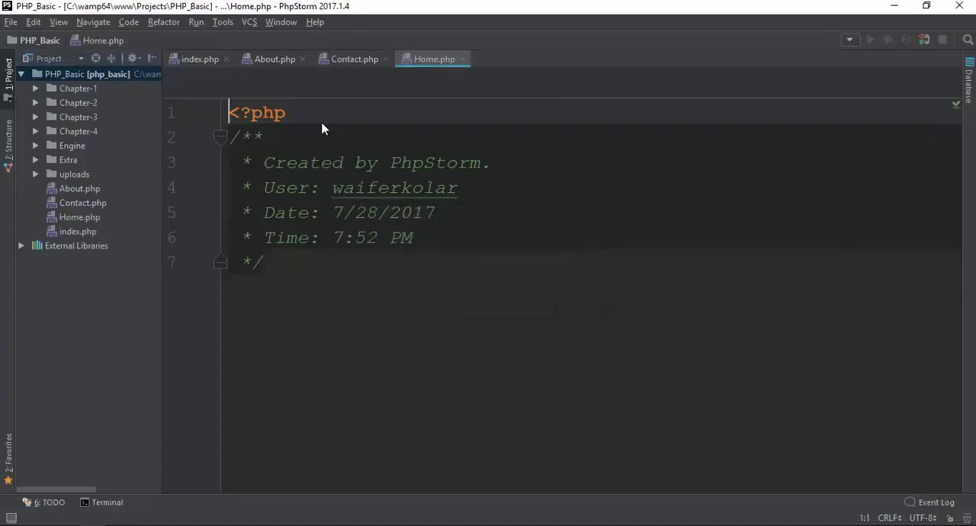
click(274, 59)
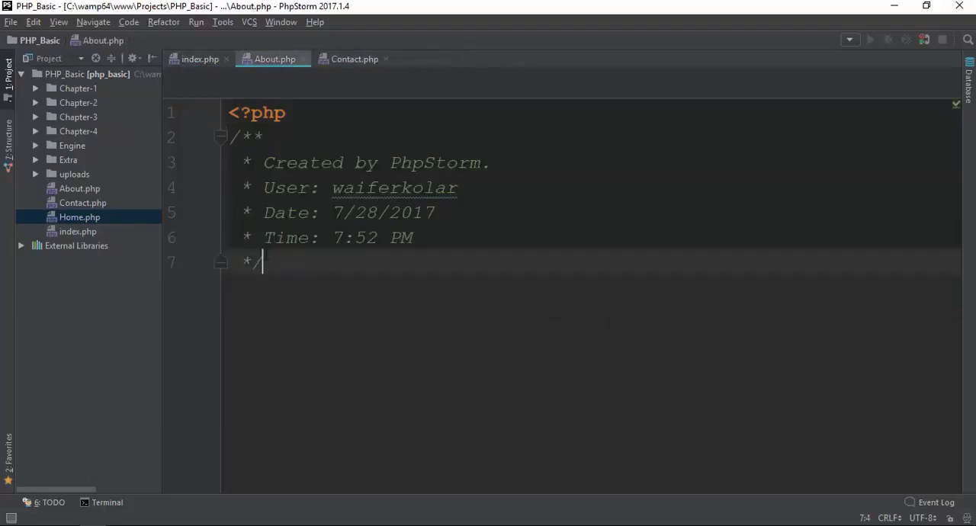
Step: In About.php, echo 'I am about page' followed by a "<br>" line break
text(echo "I am ac)
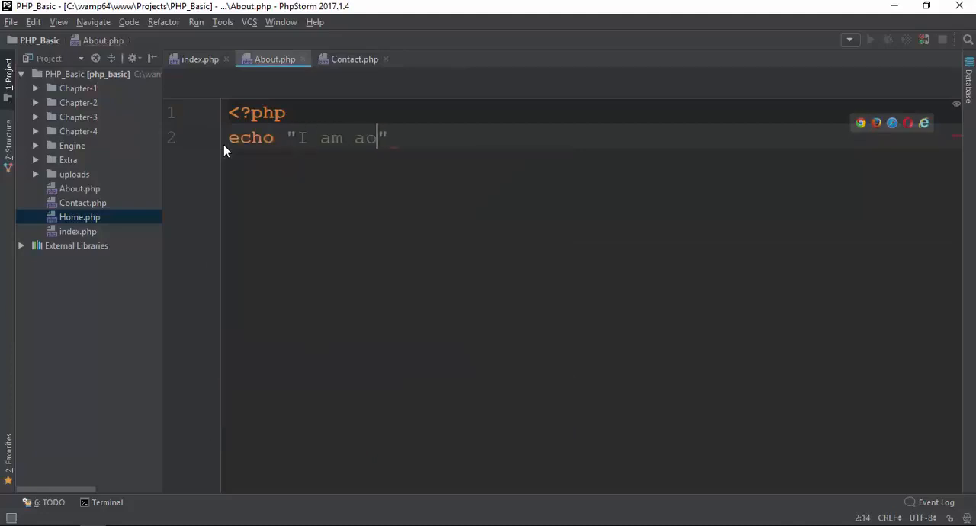
text(bout page)
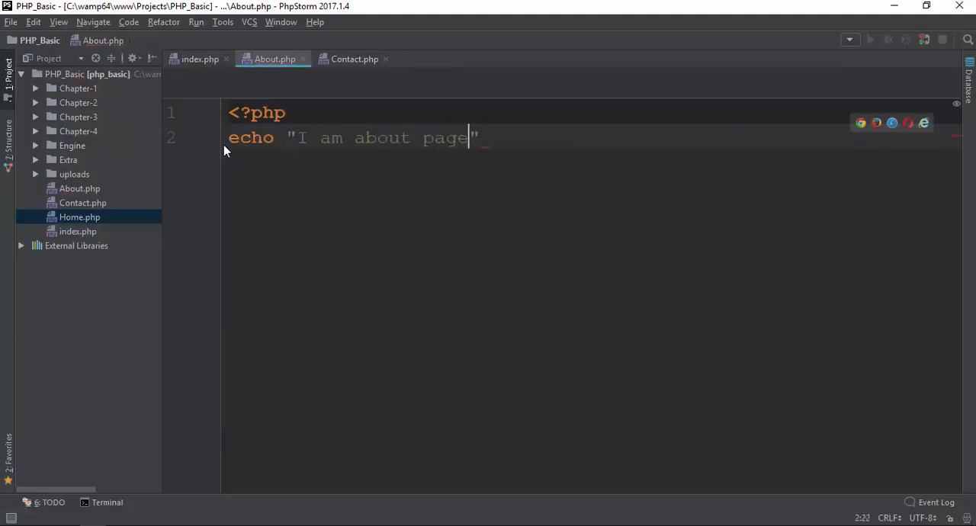
text(;)
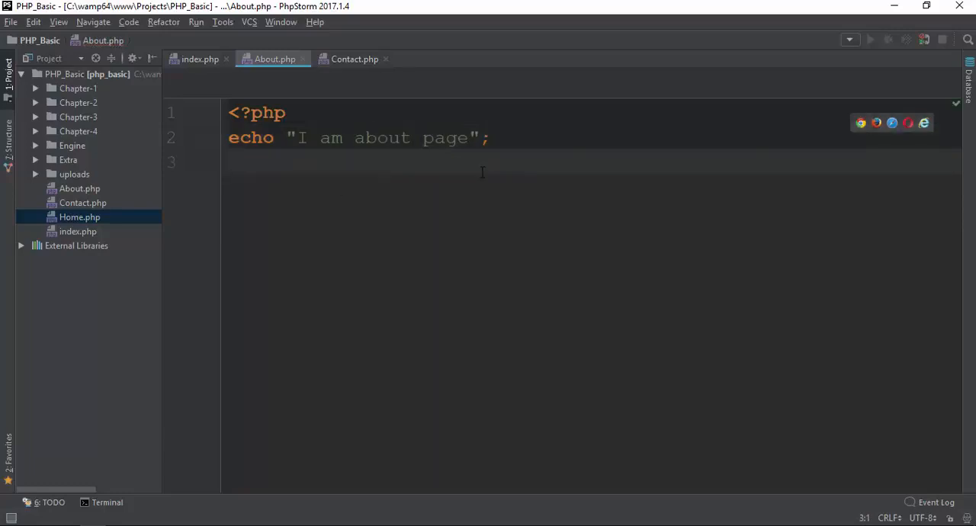
mouse_move(514, 226)
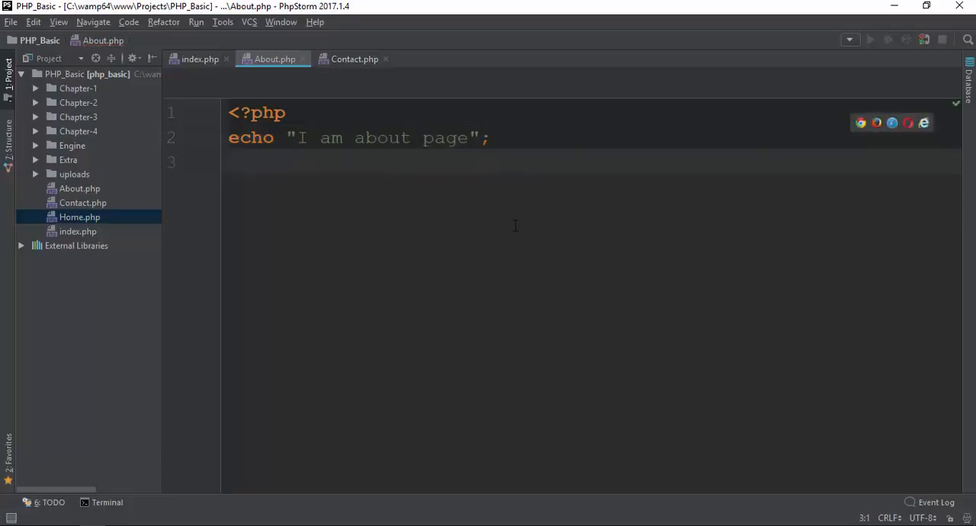
text(echo)
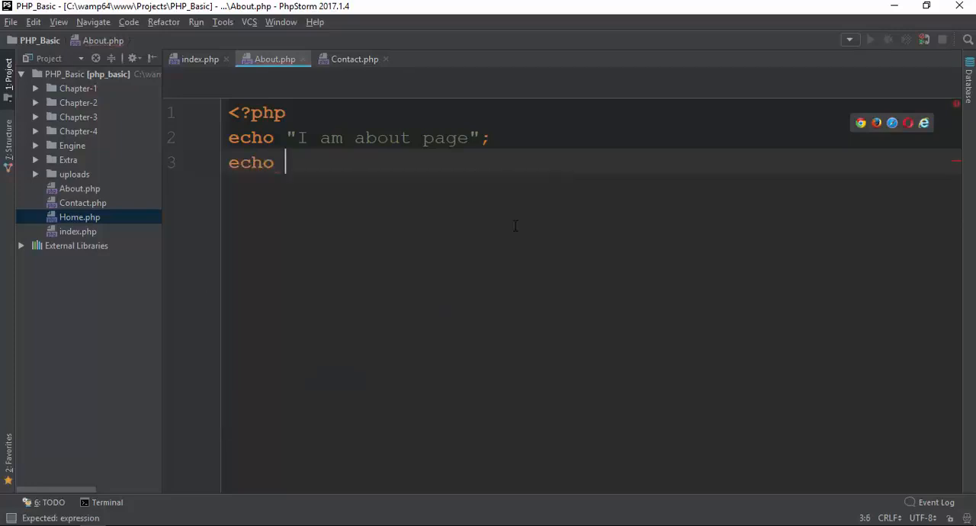
text("<br>";)
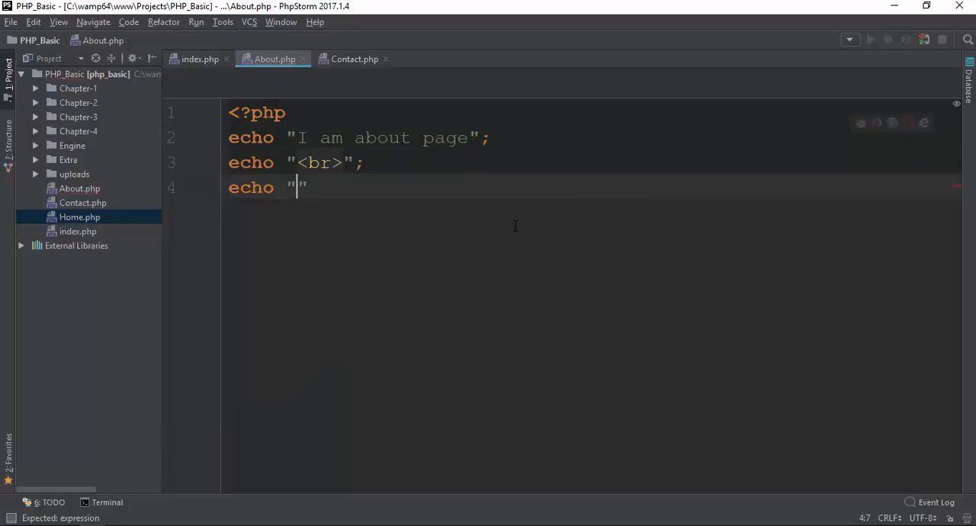
Step: Echo a 'Go Back index' link to index.php and select all the code
text(<a)
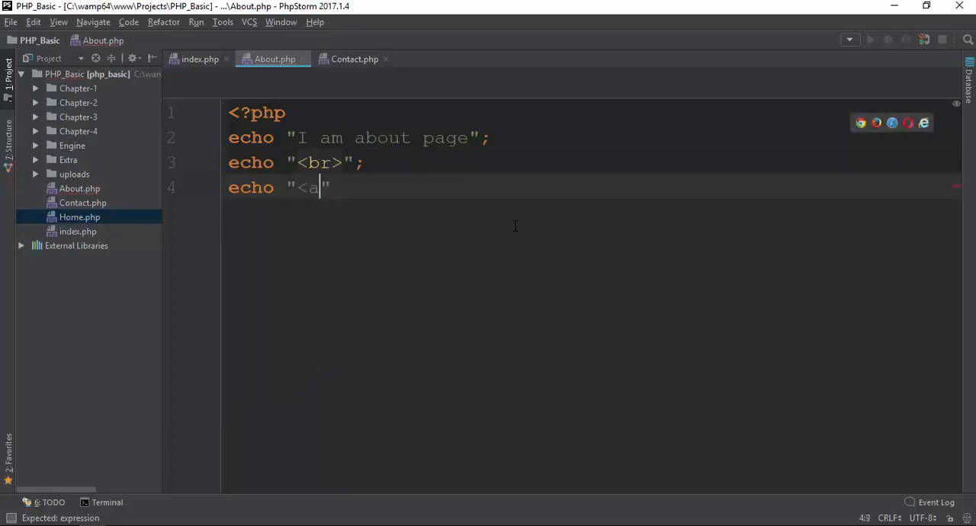
text(href=")
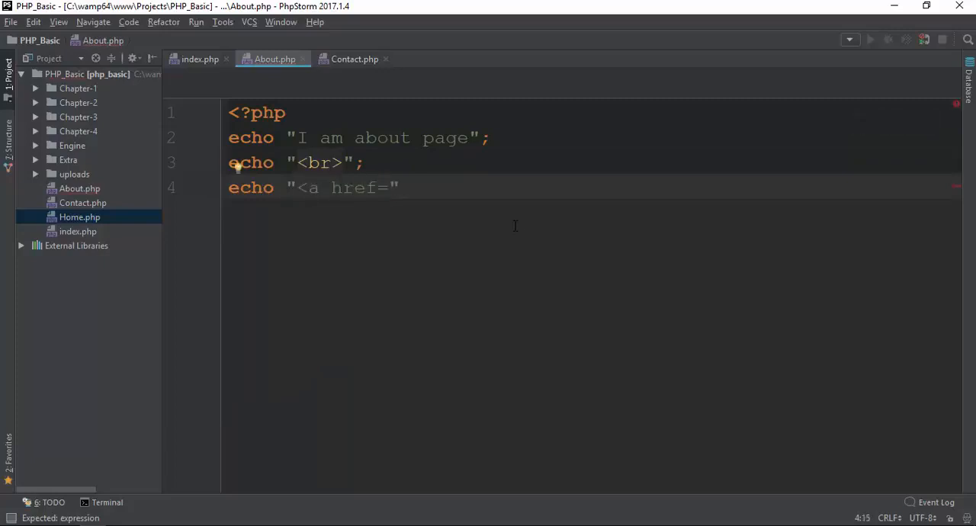
text(')
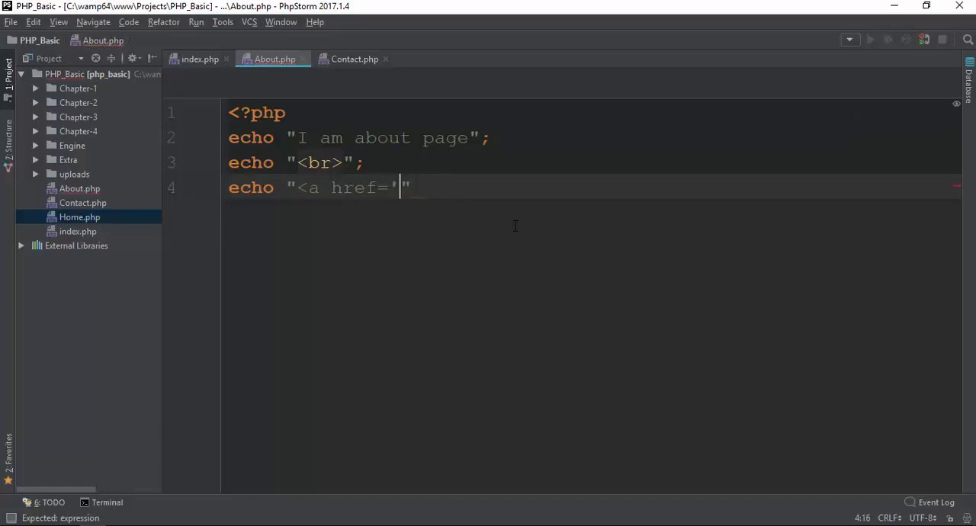
text(index.php)
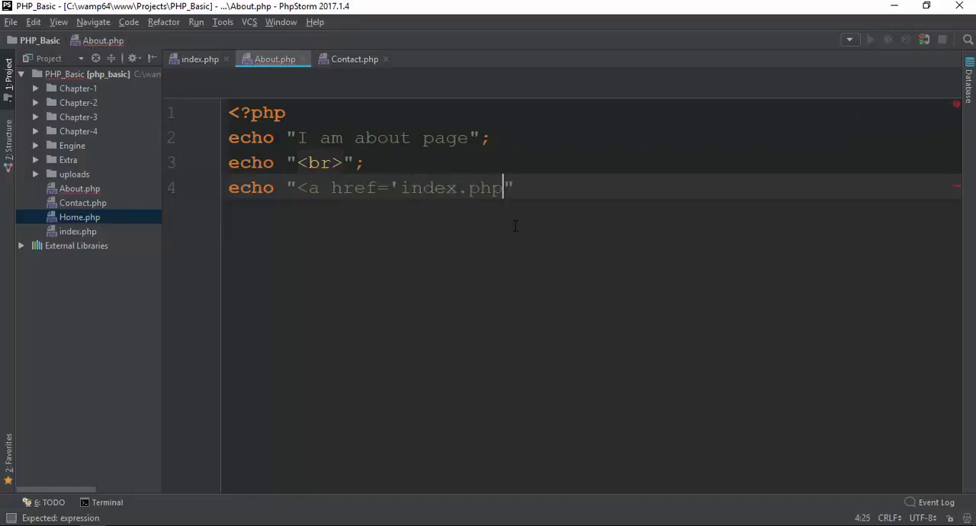
text('>Go)
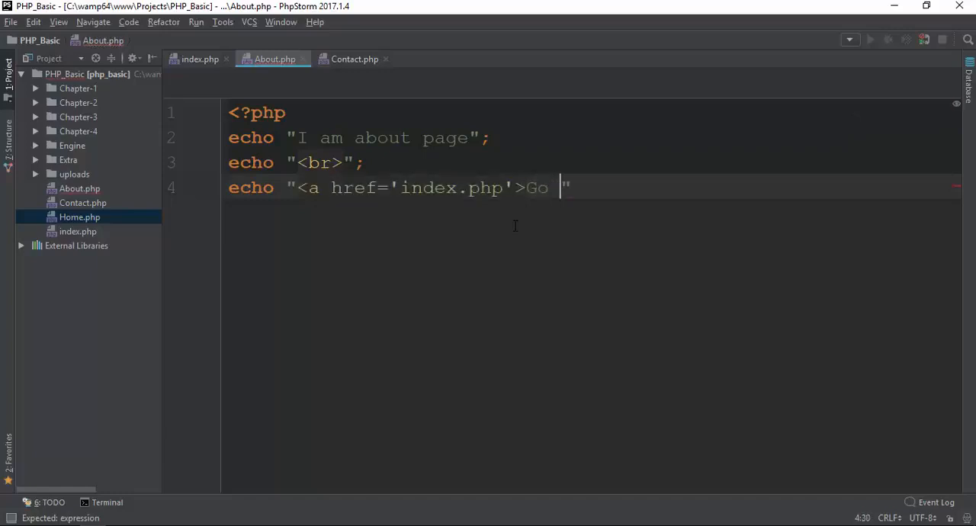
text(Back Home)
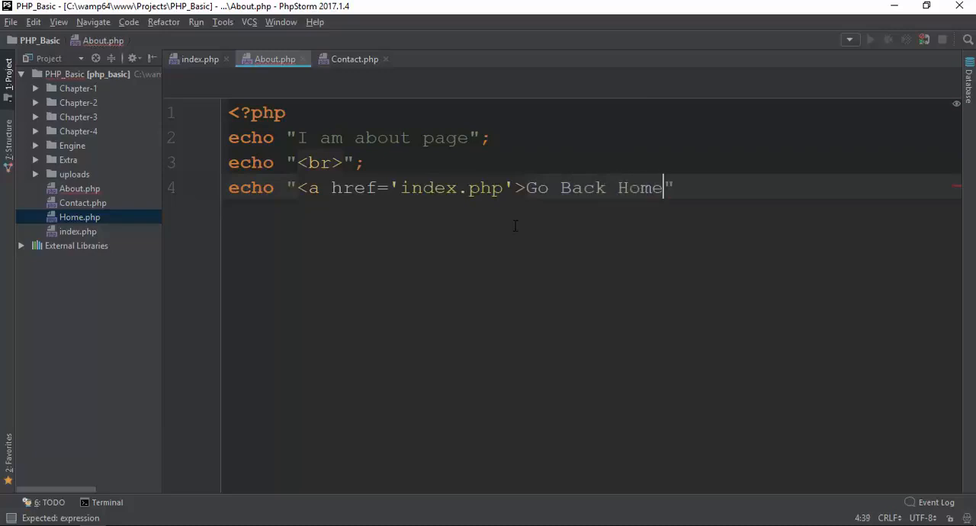
text(i)
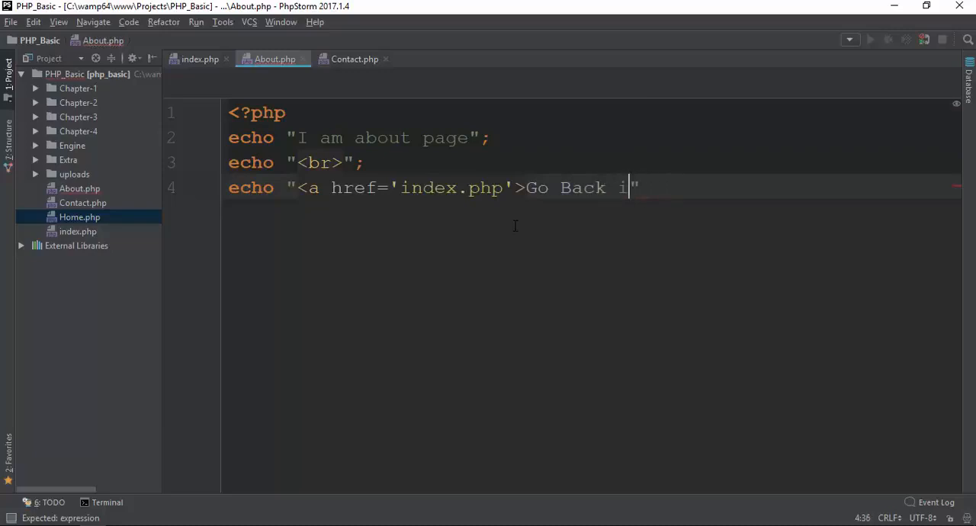
text(ndex</a>)
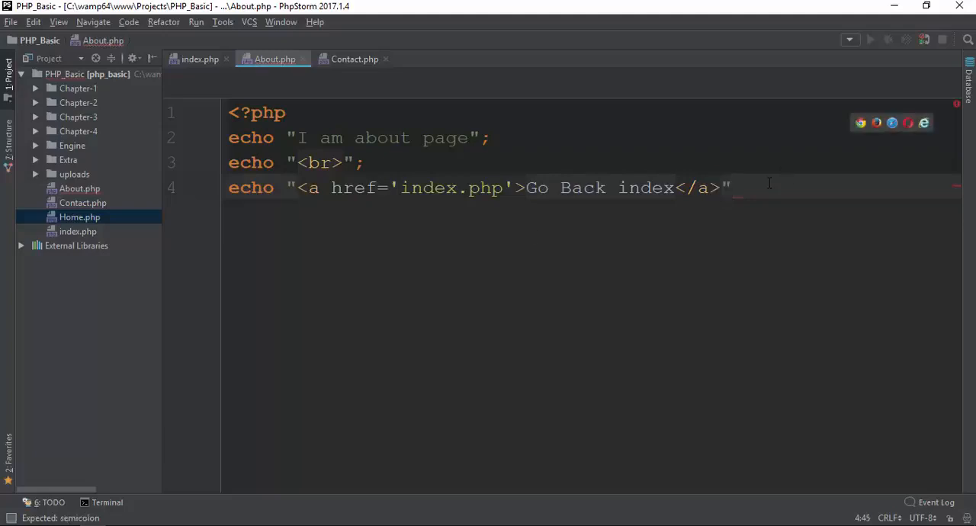
key(ctrl+a)
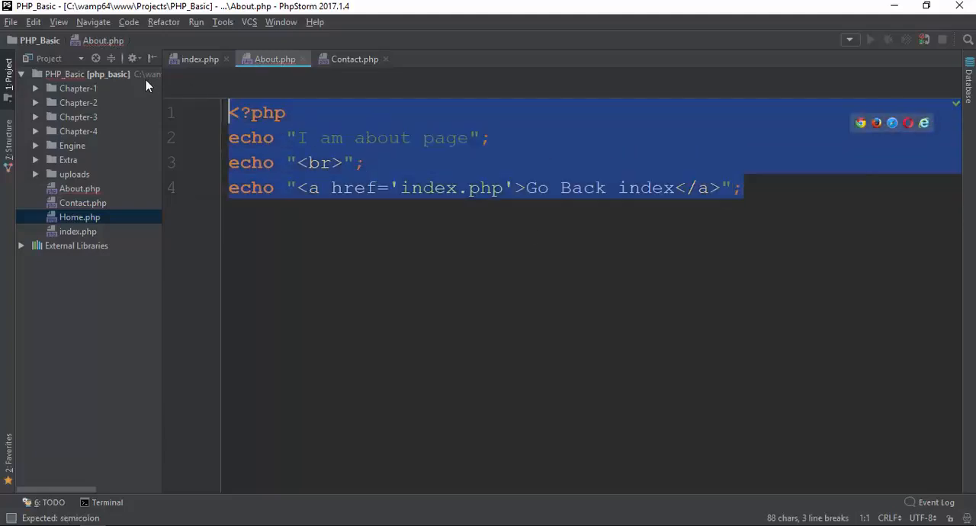
Step: Paste the page code into Contact.php and Home.php, renaming the page text to Contact and Home
click(355, 59)
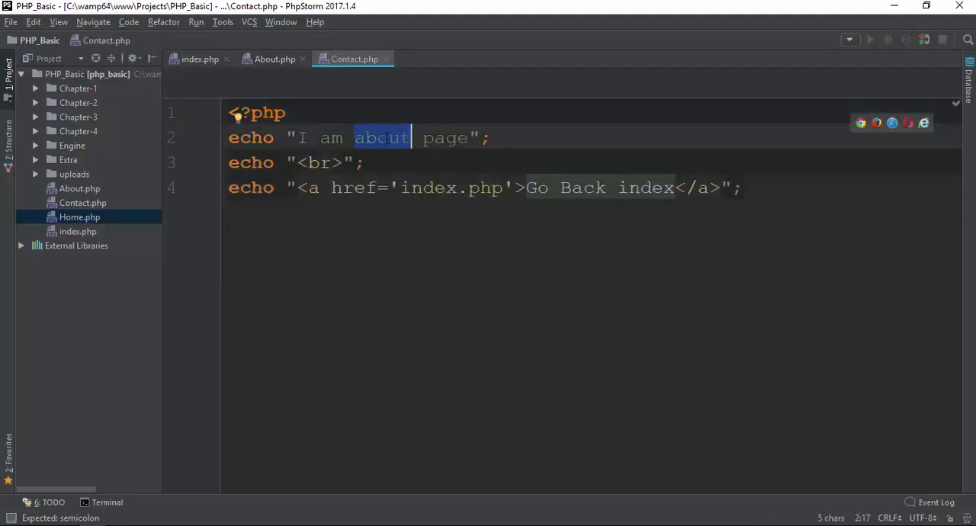
text(Contact)
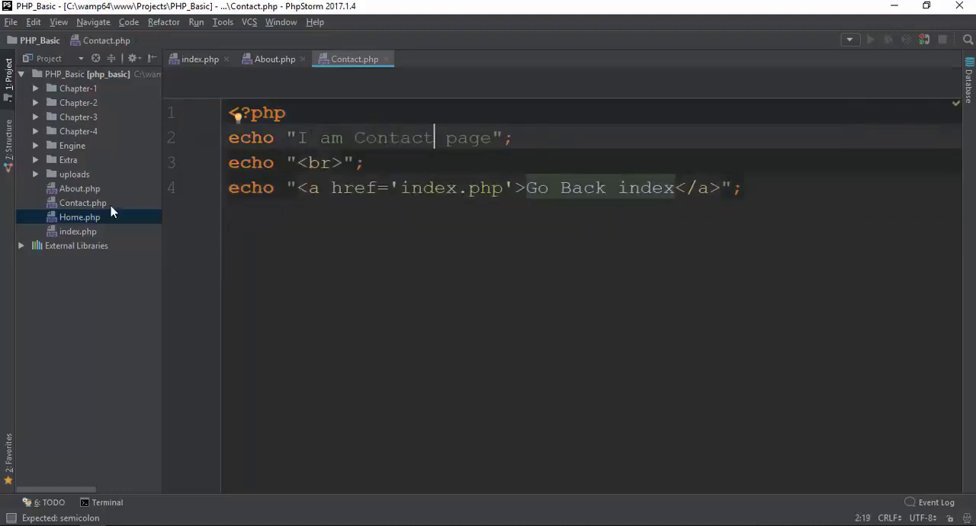
click(79, 217)
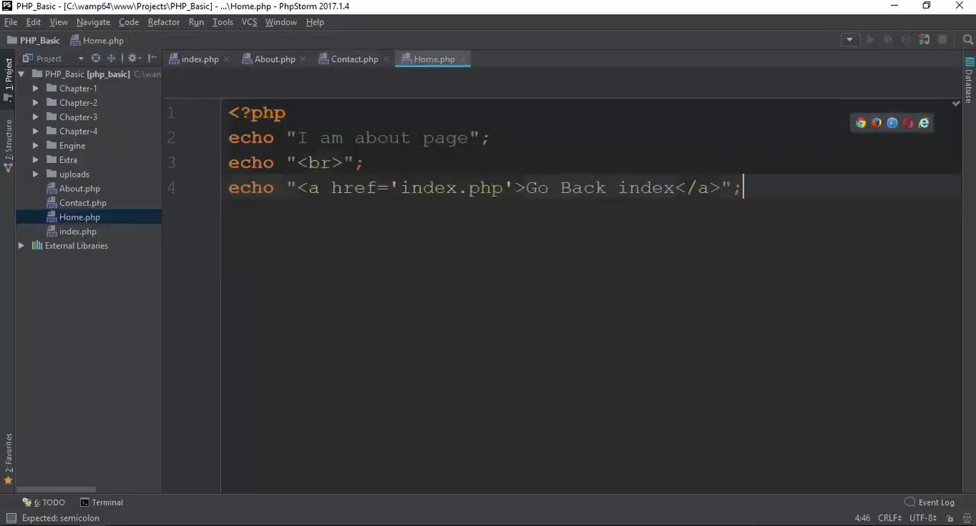
text(Home)
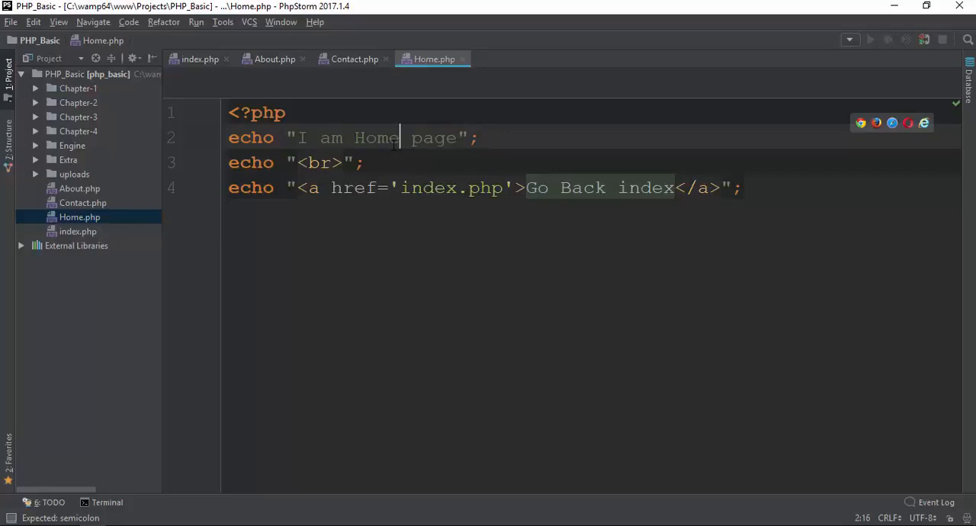
click(353, 58)
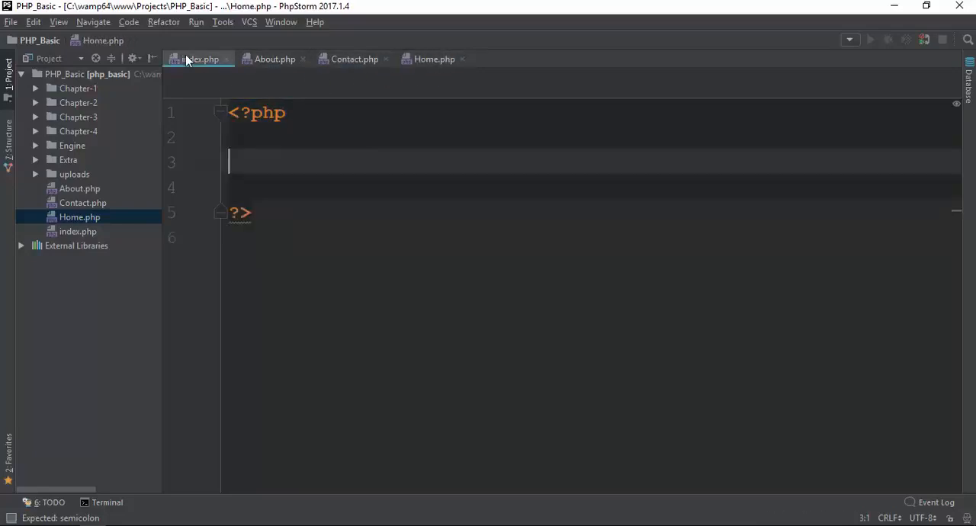
Step: In index.php, write a header("Location:About.php") redirect
click(200, 59)
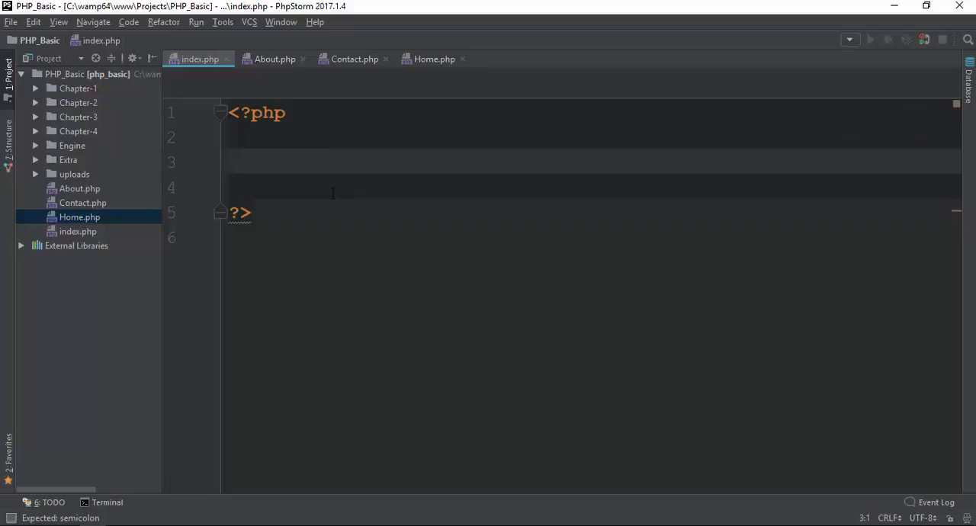
text(header("L)
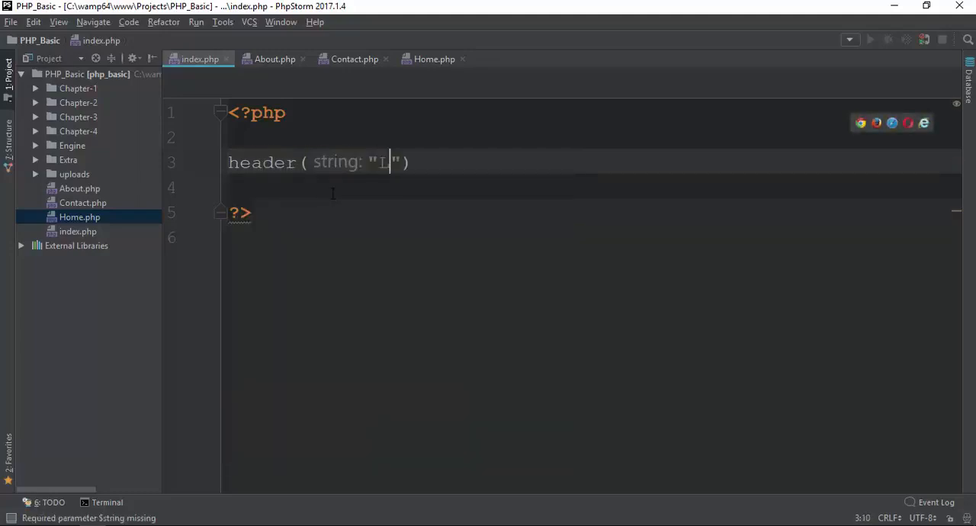
text(ocation)
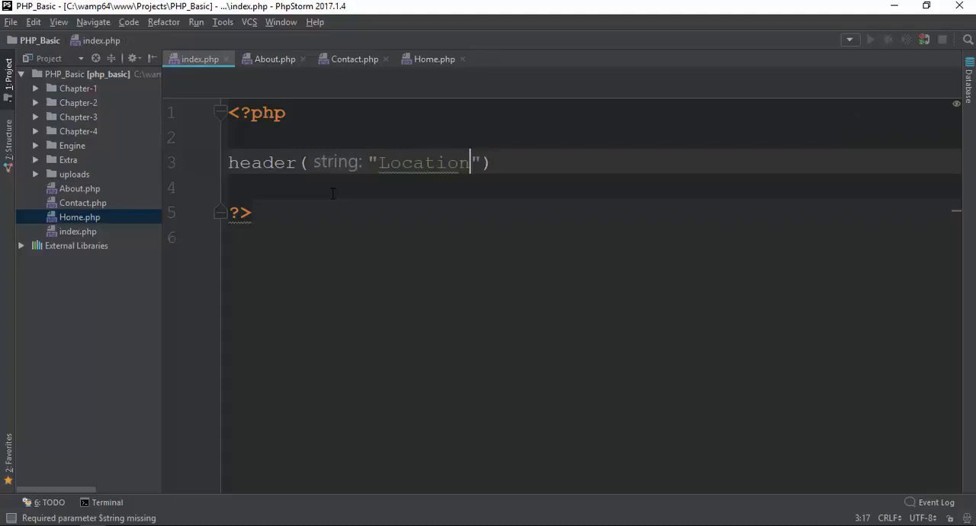
text(:)
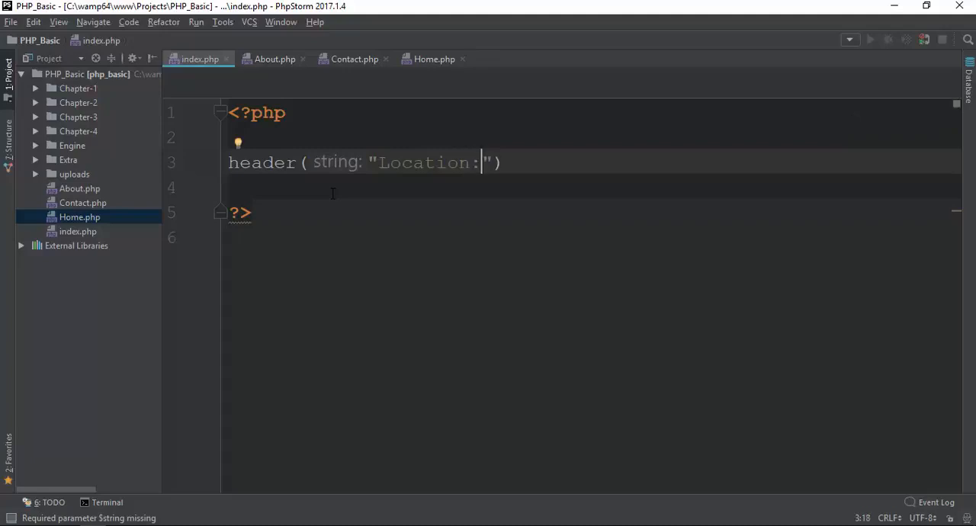
text(About.php)
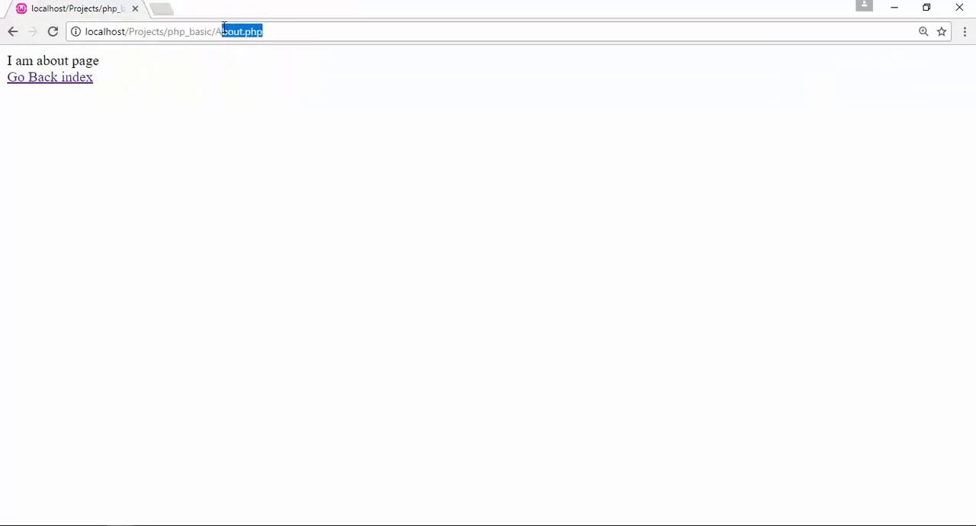
Step: Load localhost/Projects/php_basic/index.php in Chrome and confirm it shows the About page
click(266, 31)
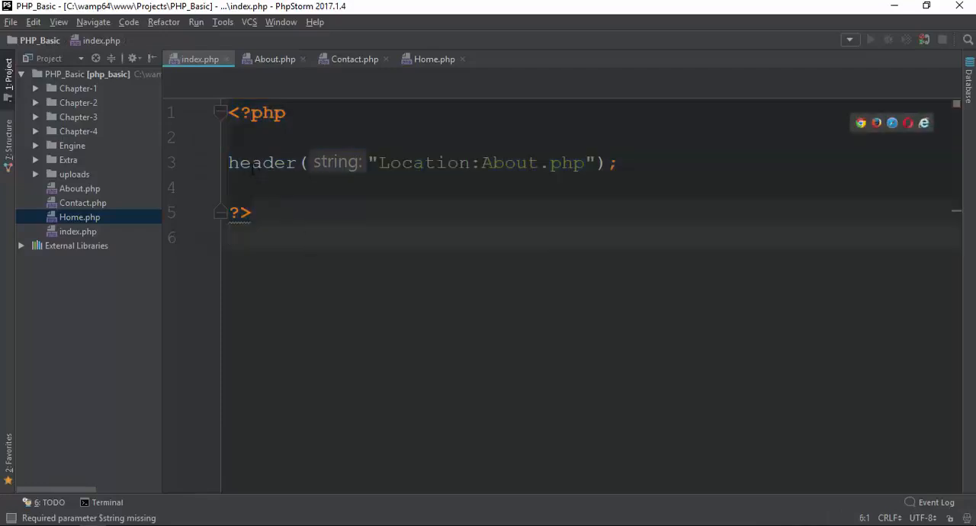
Step: Change the redirect target in index.php from About to Contact
double_click(400, 163)
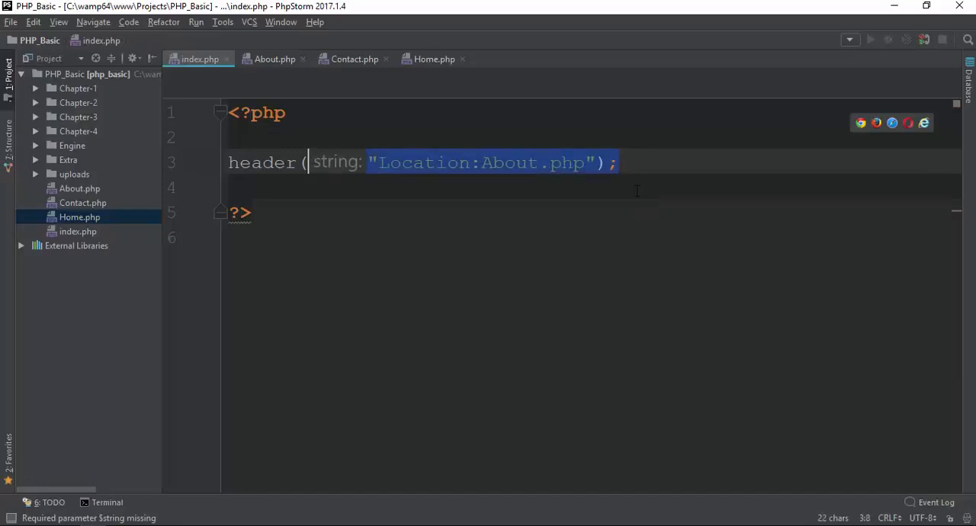
text(Contact.php)
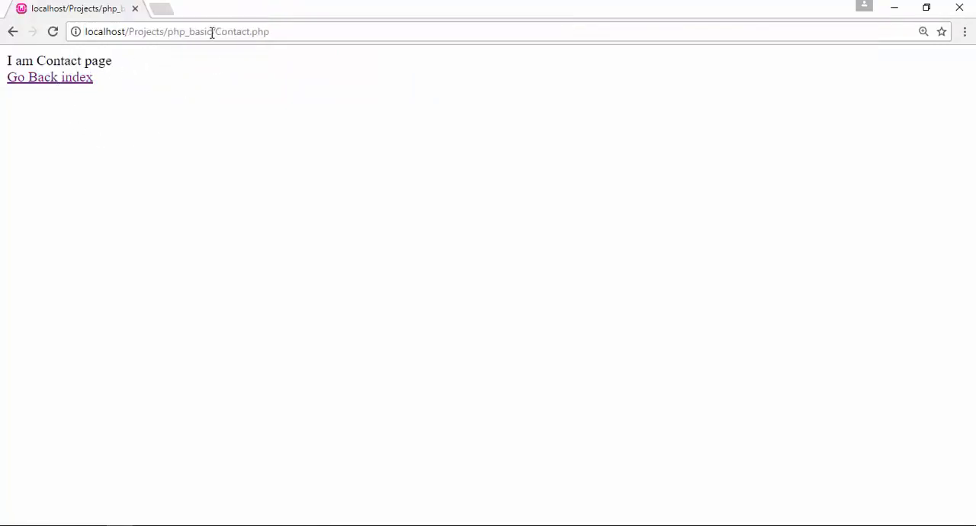
Step: Reload index.php in Chrome to confirm it lands on the Contact page
double_click(242, 31)
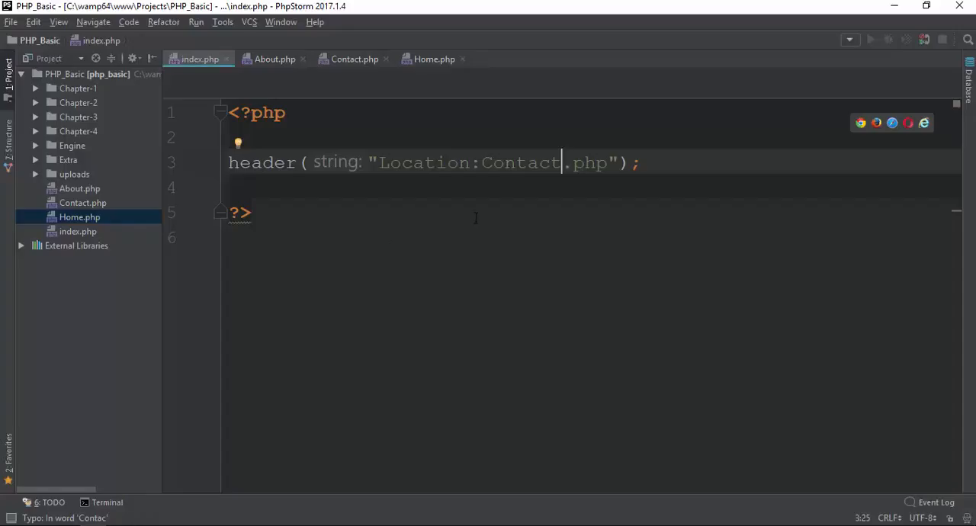
Step: Replace Contact with Home so the header redirect reads Location:Home.php
text(Home)
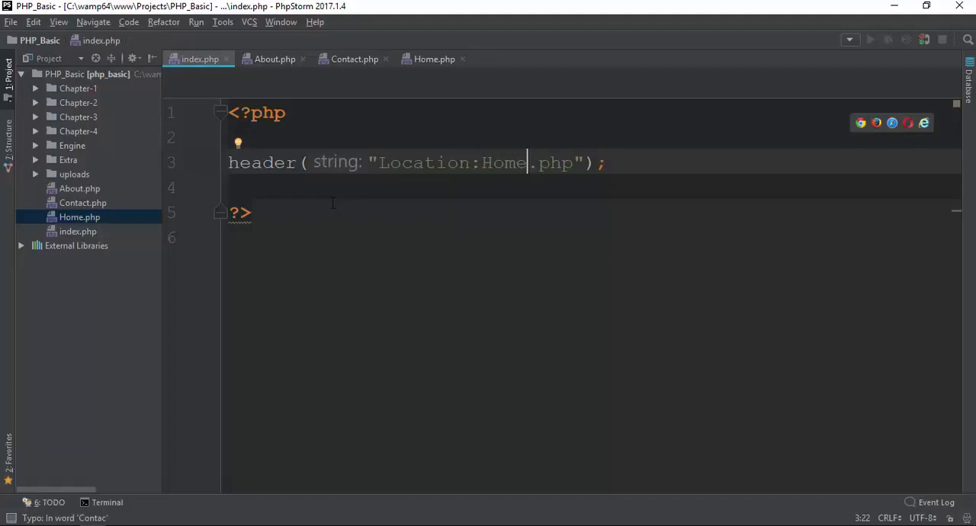
mouse_move(224, 170)
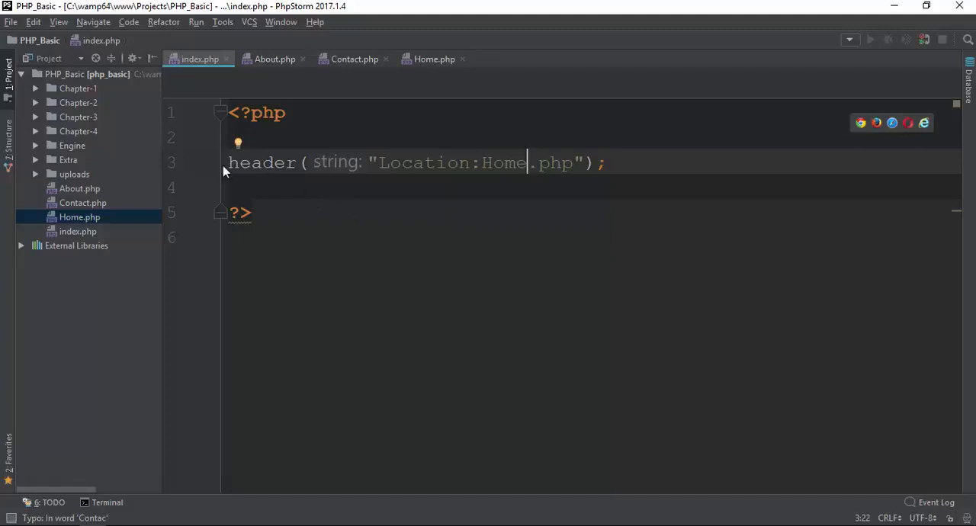
click(480, 162)
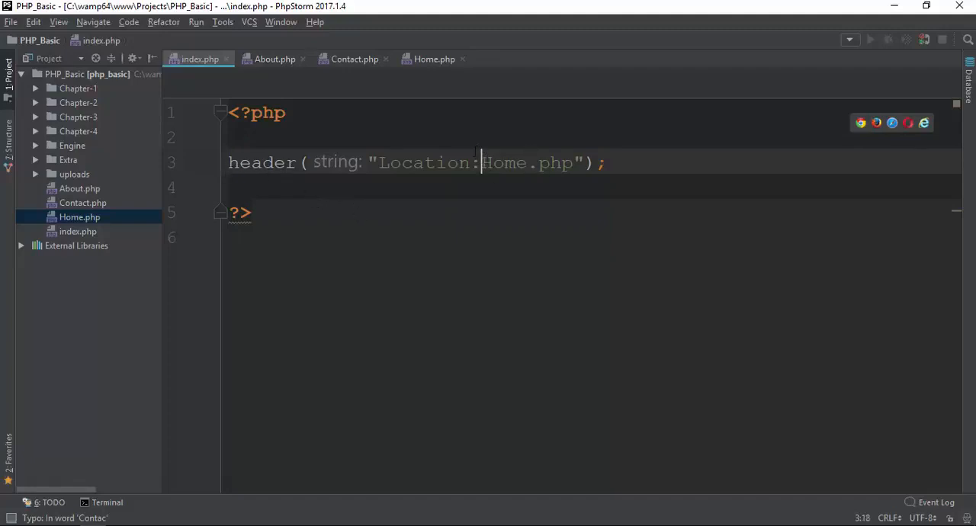
click(229, 162)
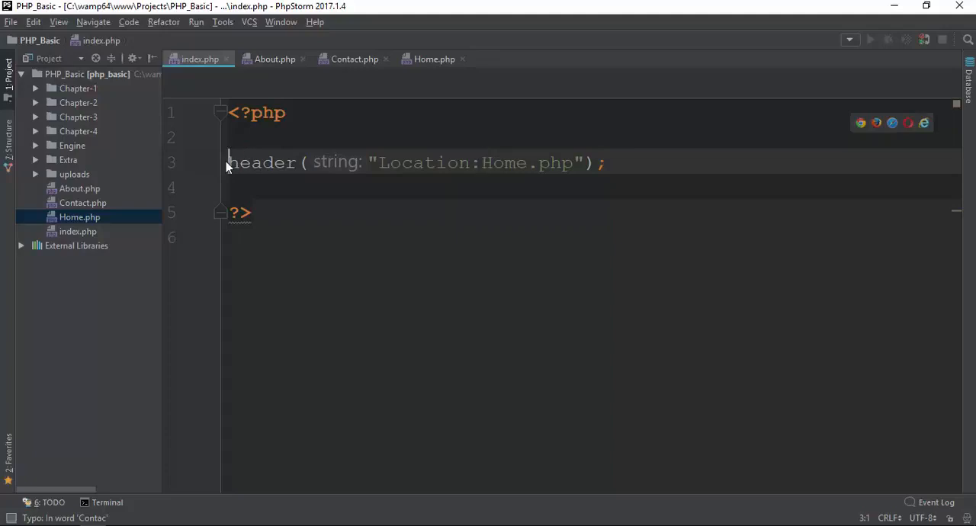
double_click(424, 162)
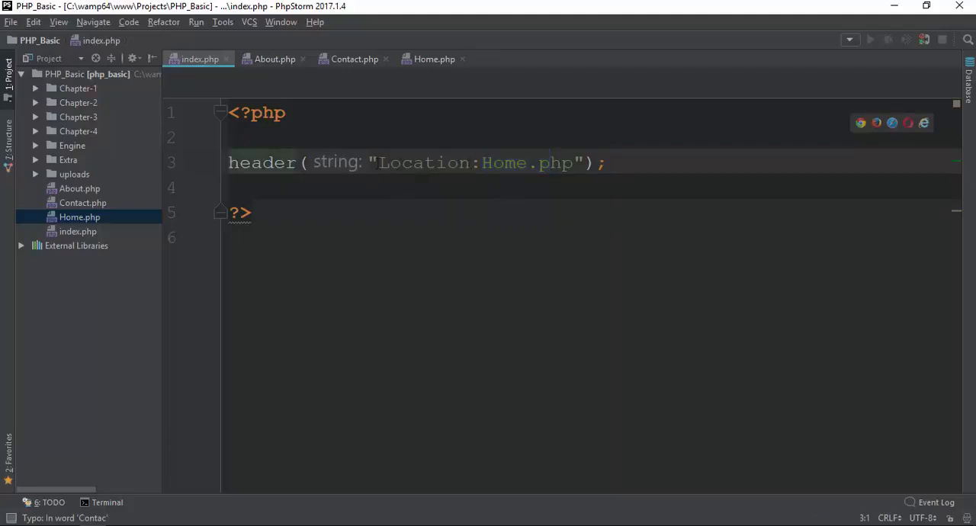
double_click(503, 163)
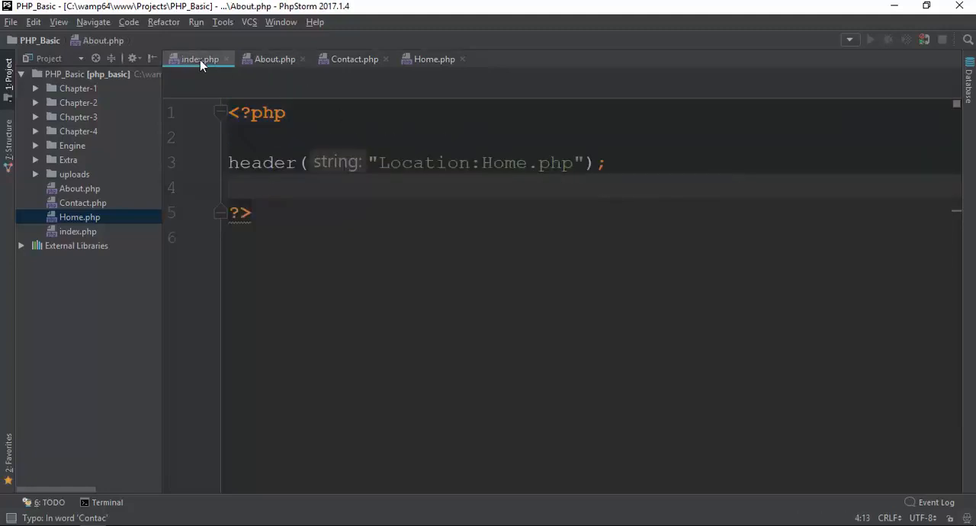
Step: Retype the redirect as Location:About.php, then delete the header line from index.php
click(353, 59)
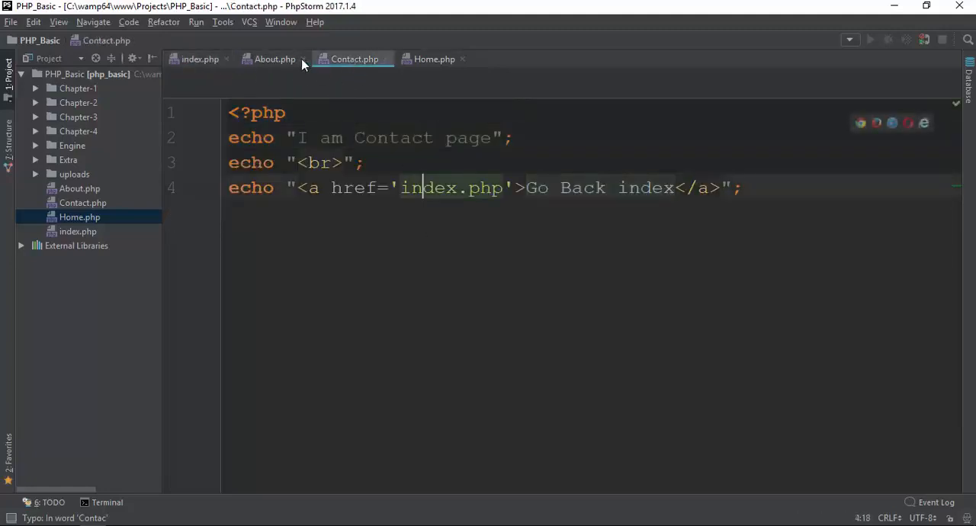
click(200, 59)
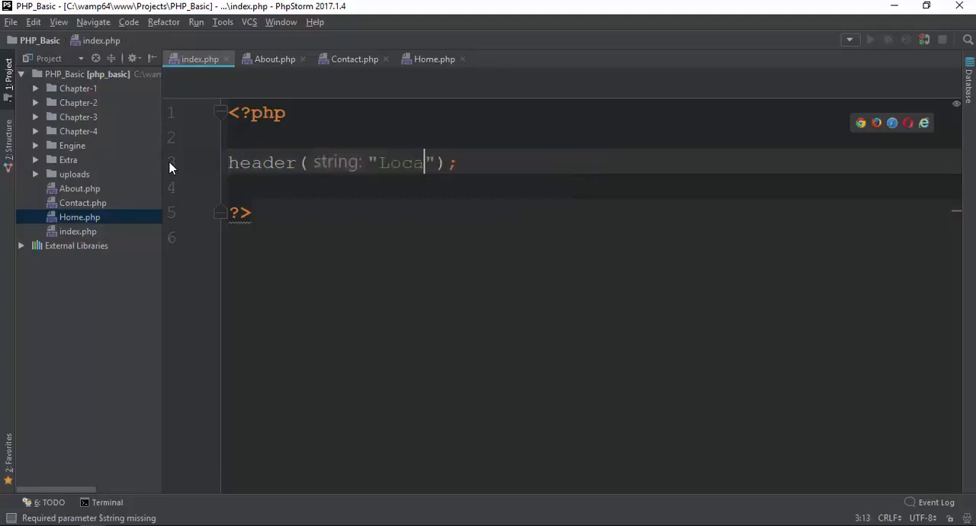
text(tion:a)
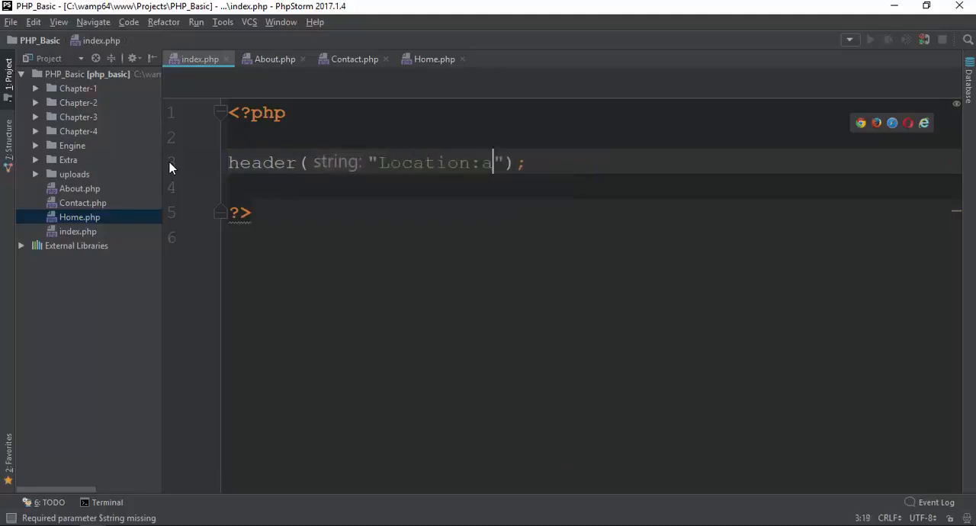
key(Backspace)
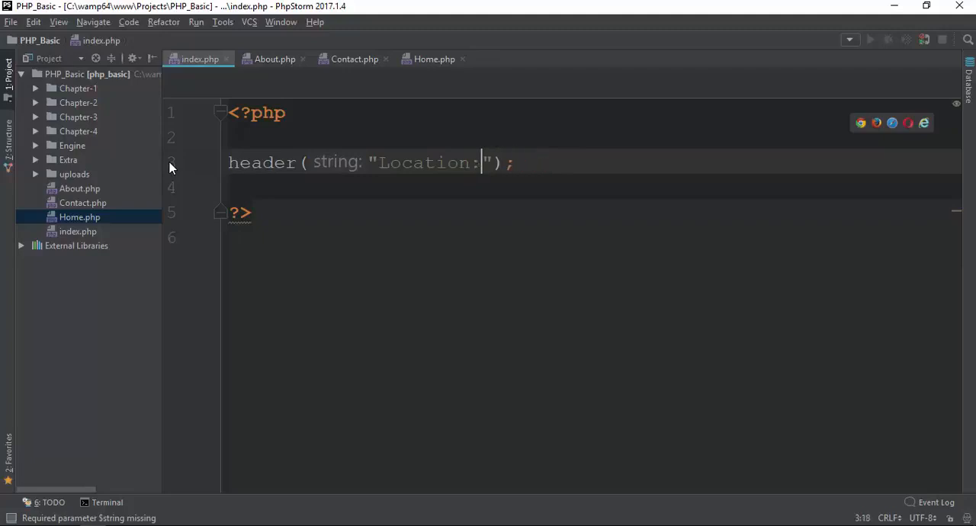
text(About.php)
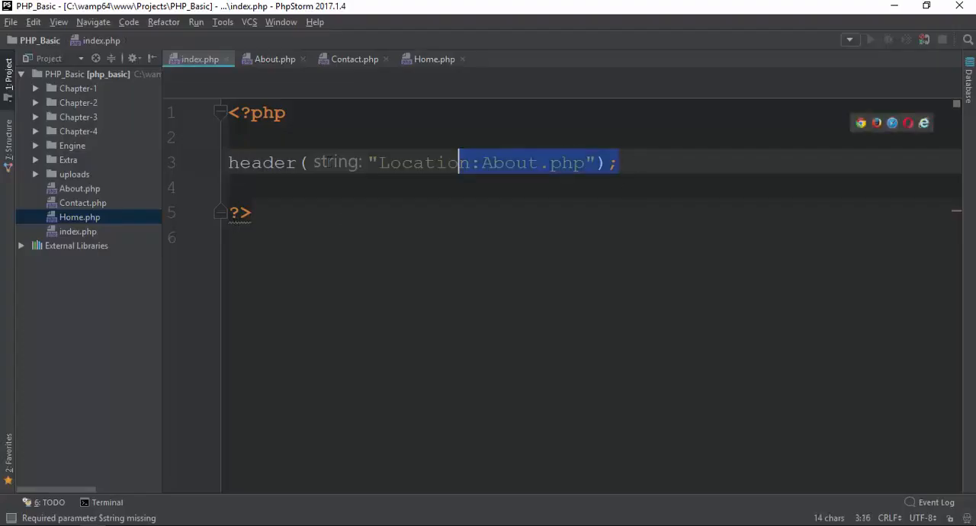
key(Delete)
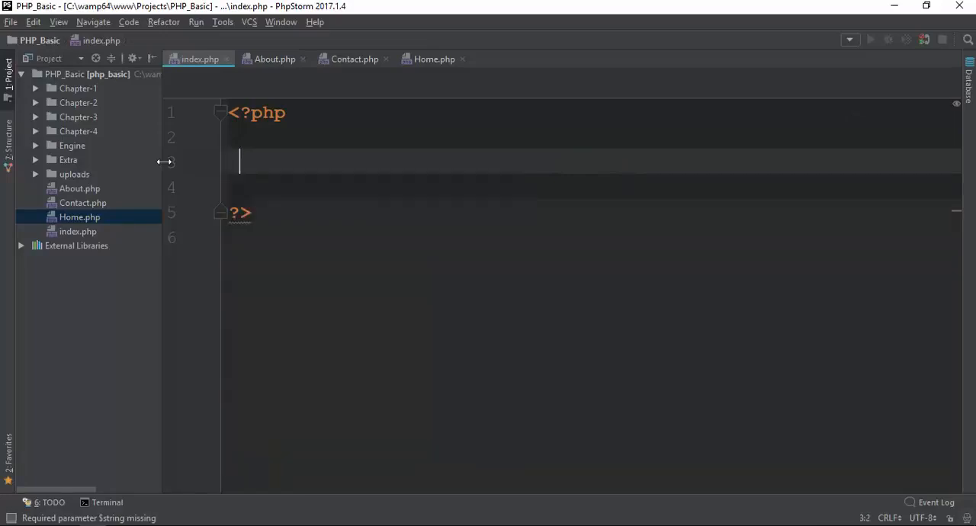
Step: Add $qry = $_SERVER['QUERY_STRING']; and echo $qry; lines to index.php
text($qry = $_SERVER[)
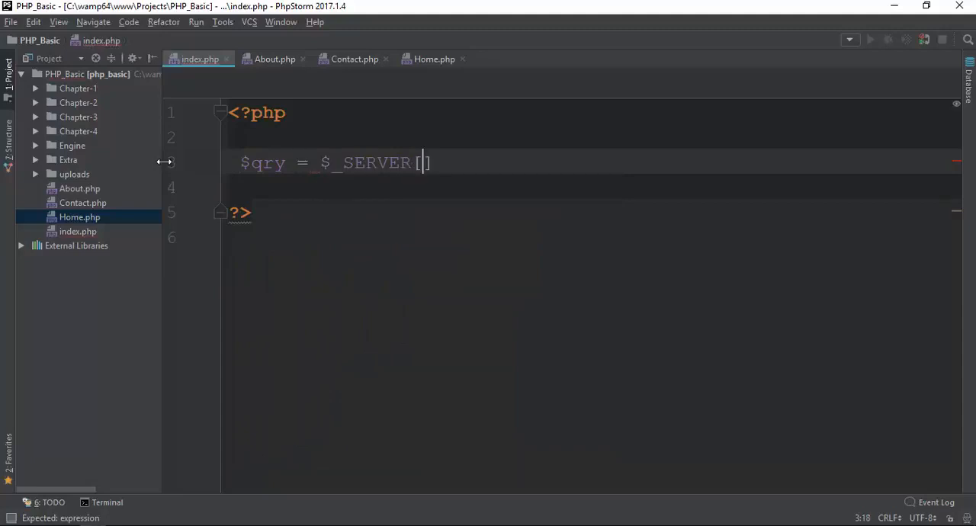
text('';)
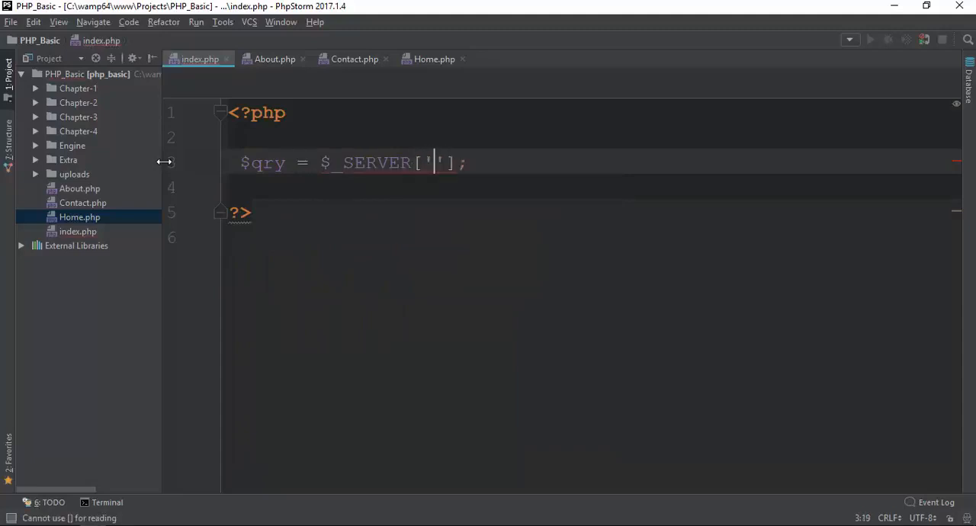
text(QUERY_STRING)
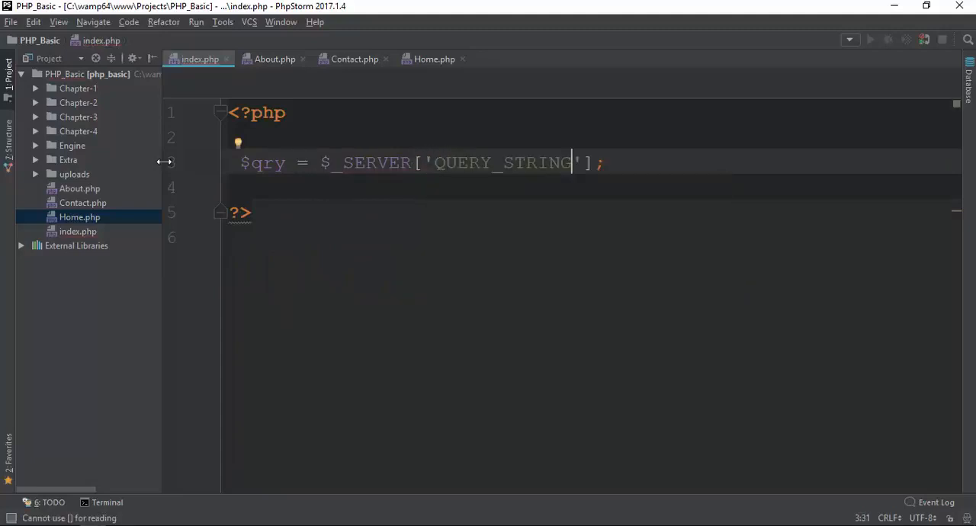
text(e)
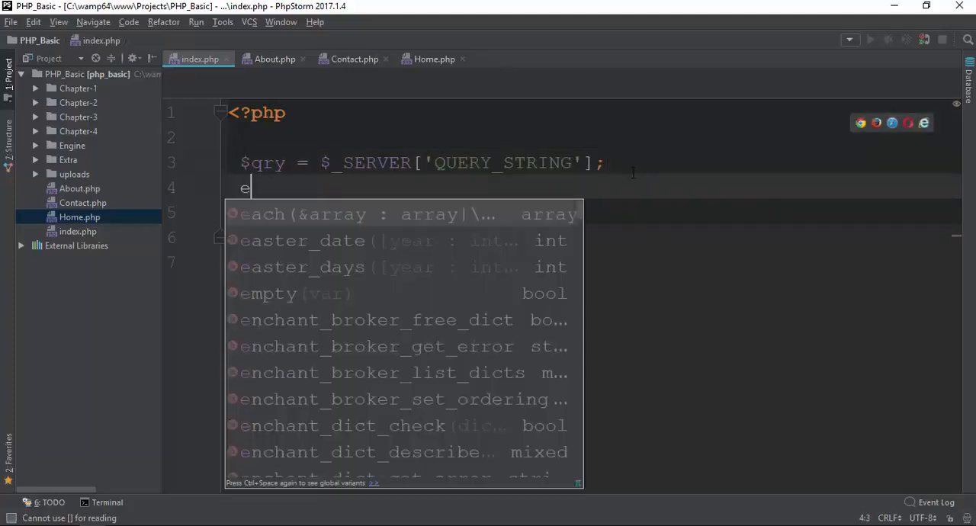
text(cho $)
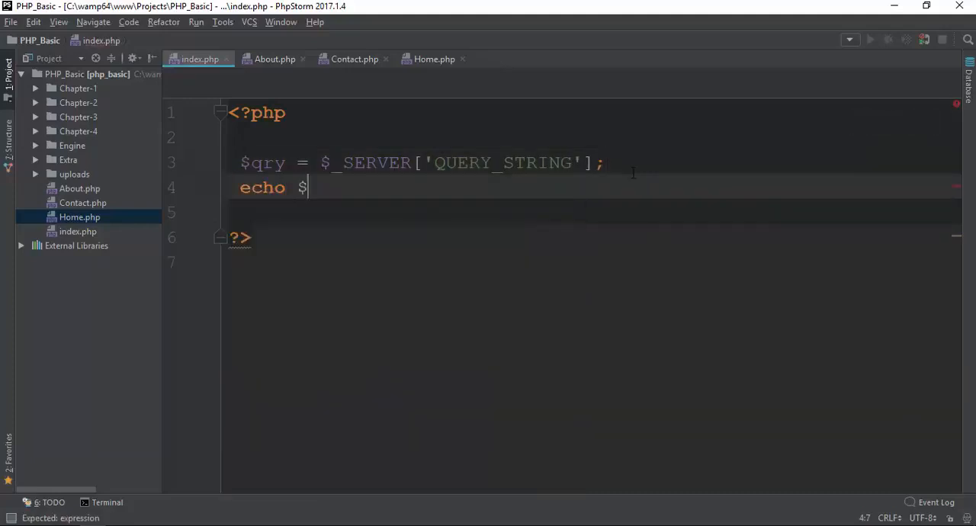
text(qry;)
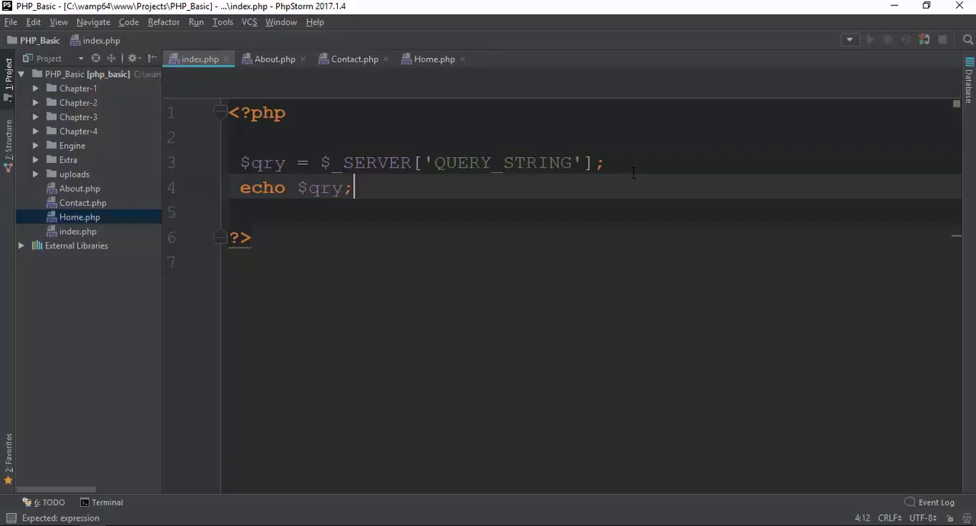
drag(323, 162, 562, 163)
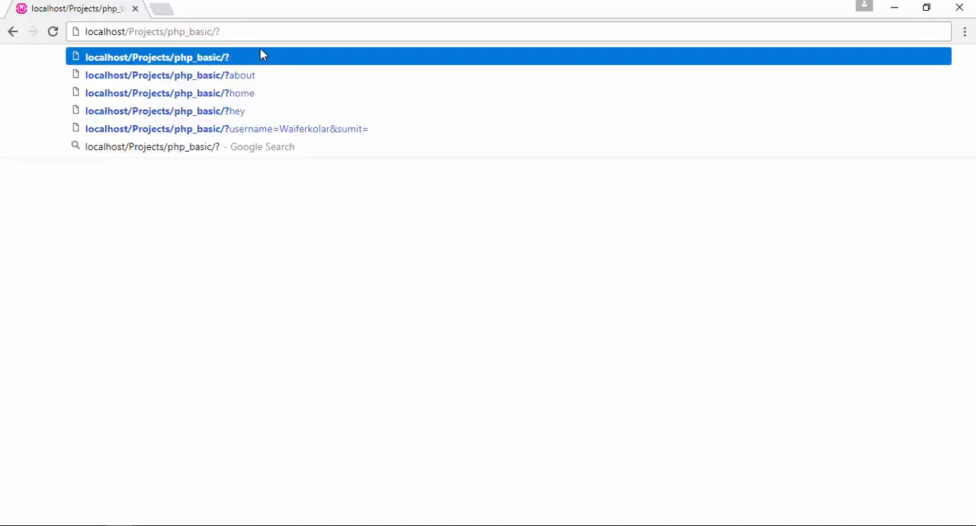
Step: Request the php_basic index page in Chrome with a query string starting 'name=ho'
text(name=ho)
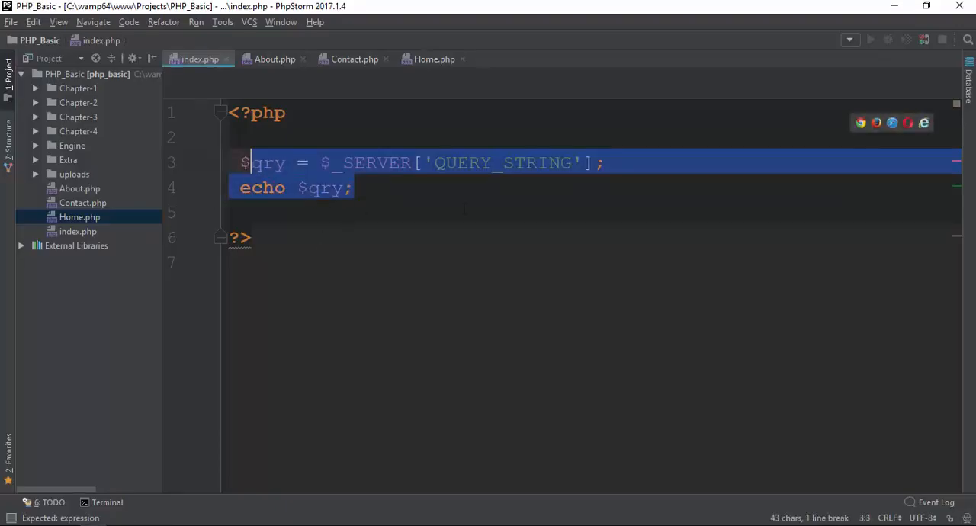
Step: Check Home.php, then start switch ($qry) with case "home" redirecting to Home.php and break
click(434, 58)
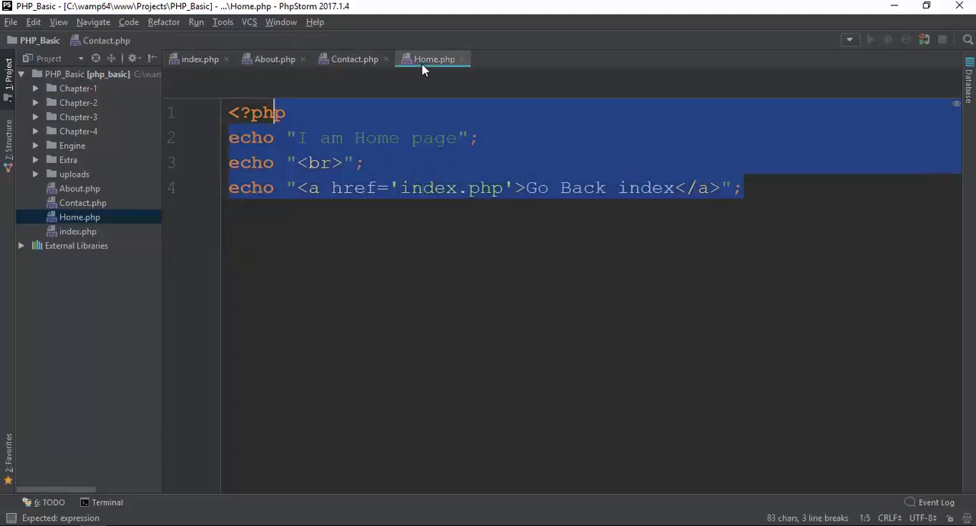
click(200, 59)
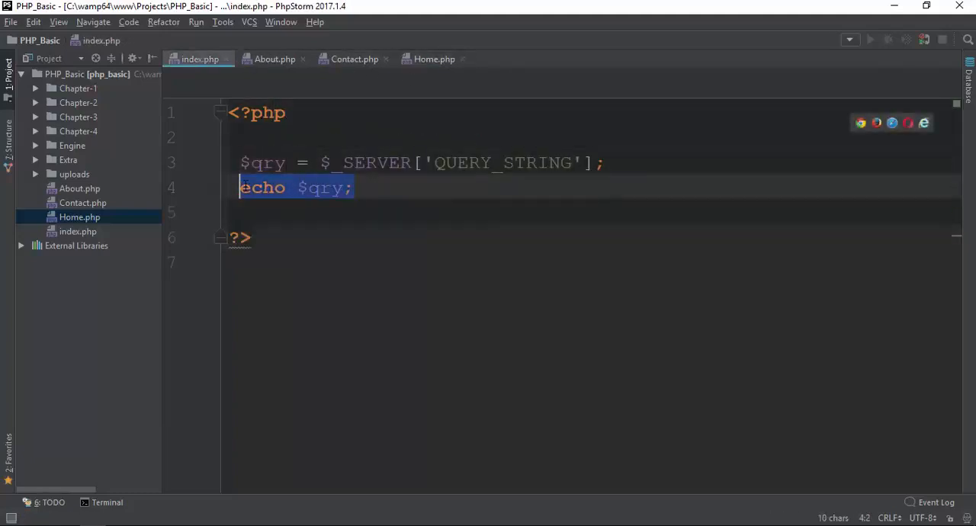
text(s)
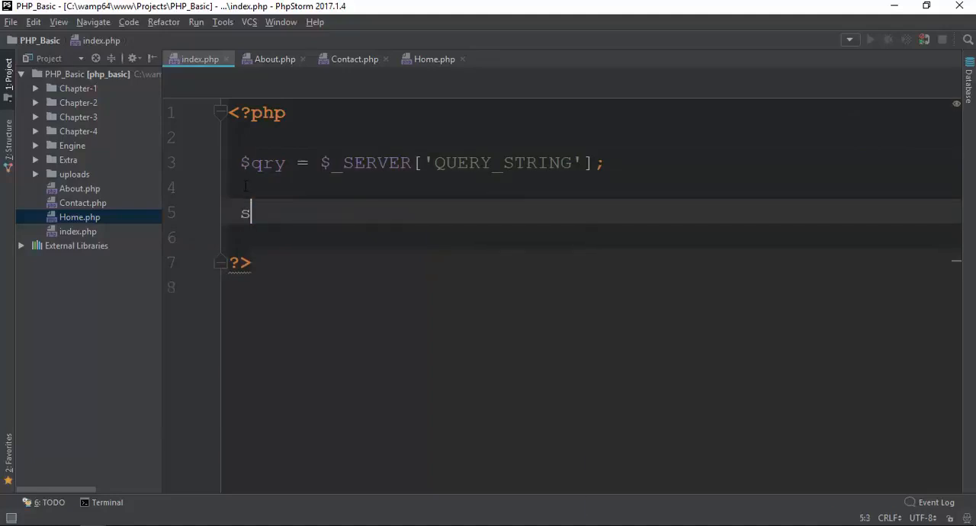
text(witch ())
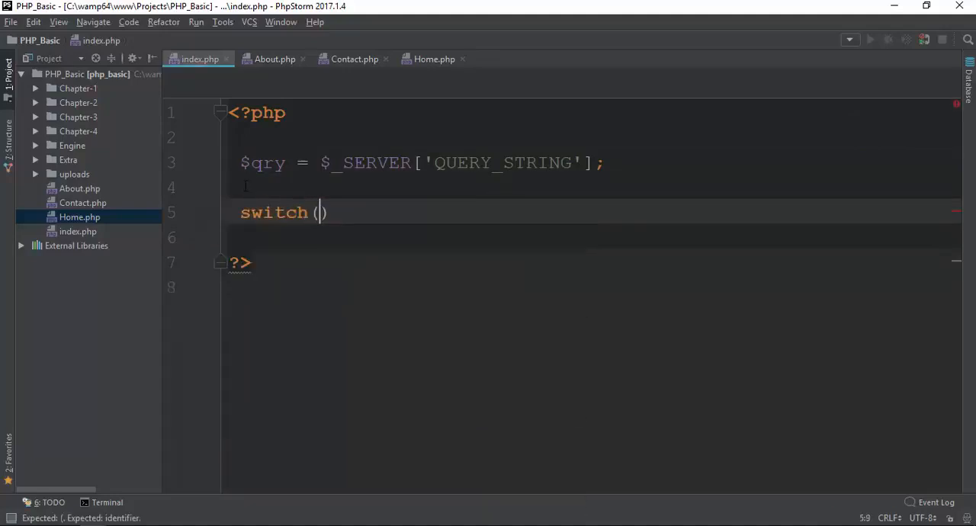
text($qry)
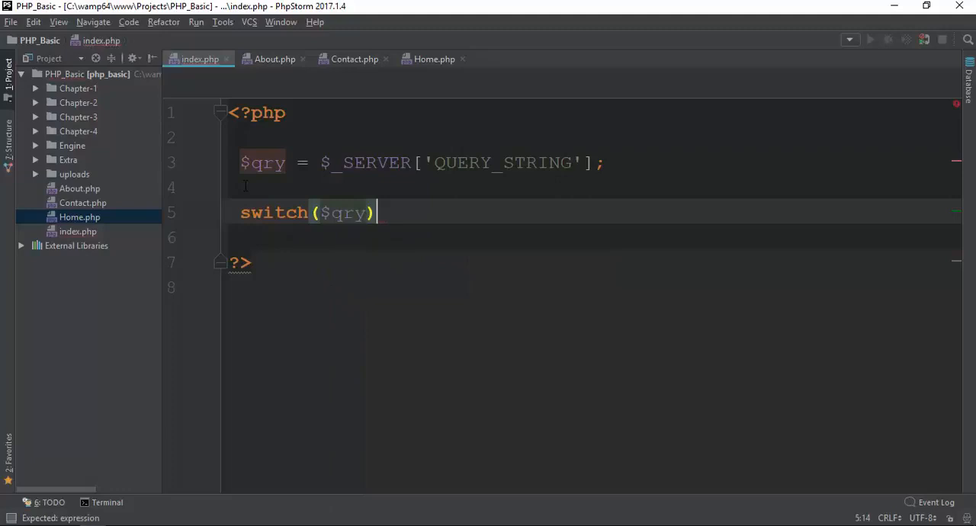
text({)
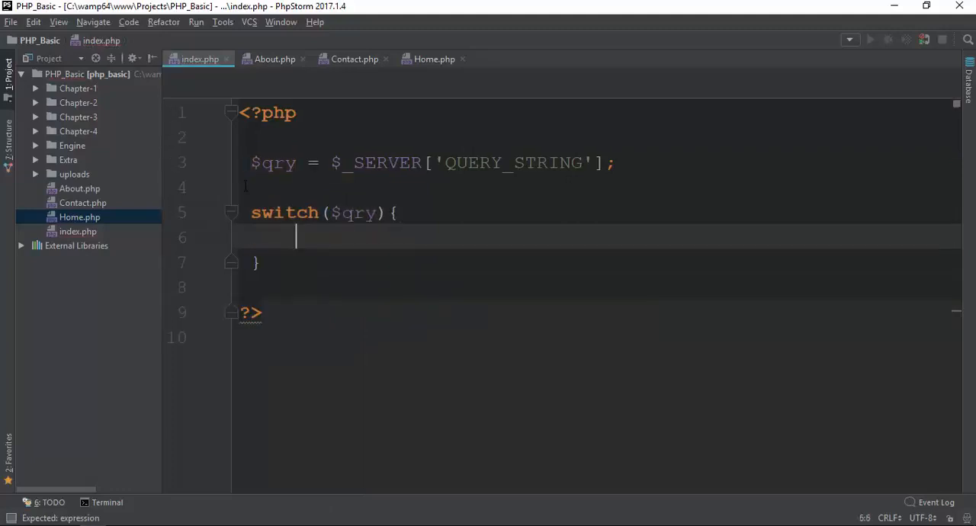
text(case "hom")
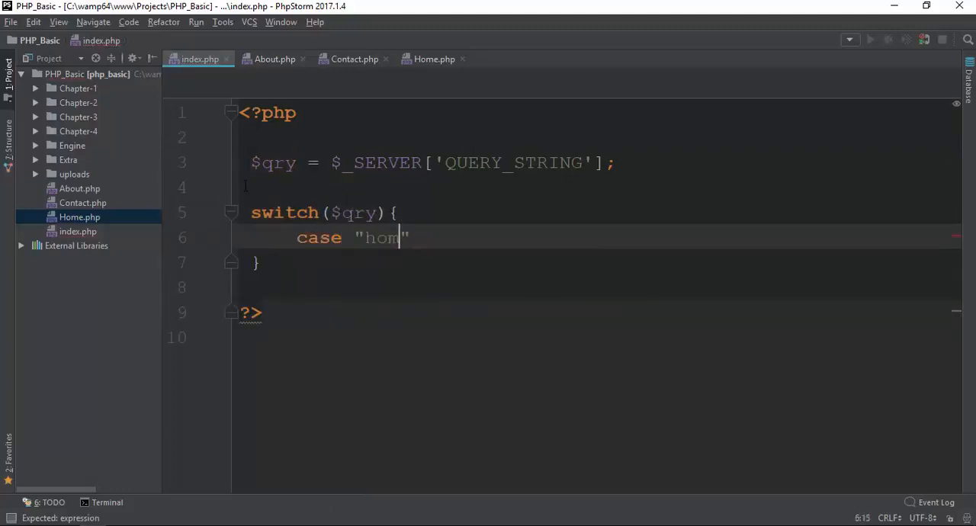
text(e)
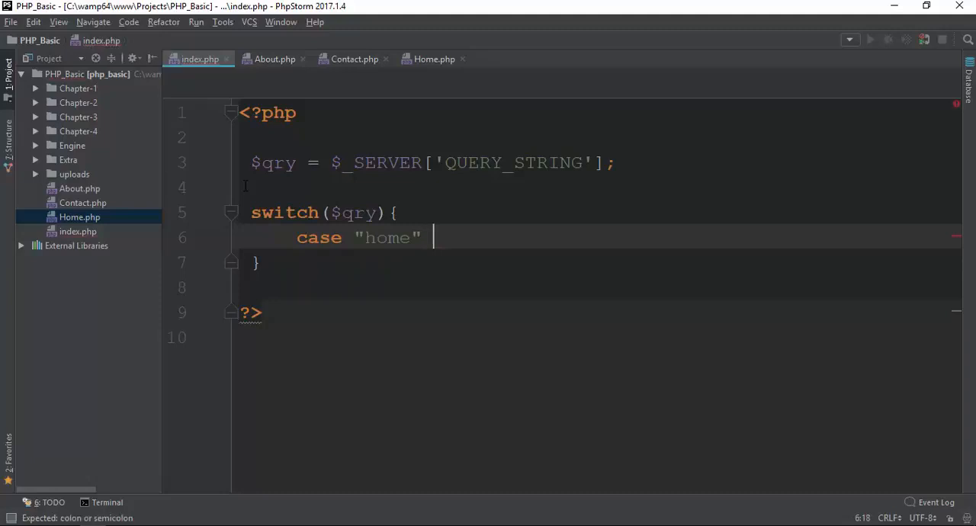
text(: he)
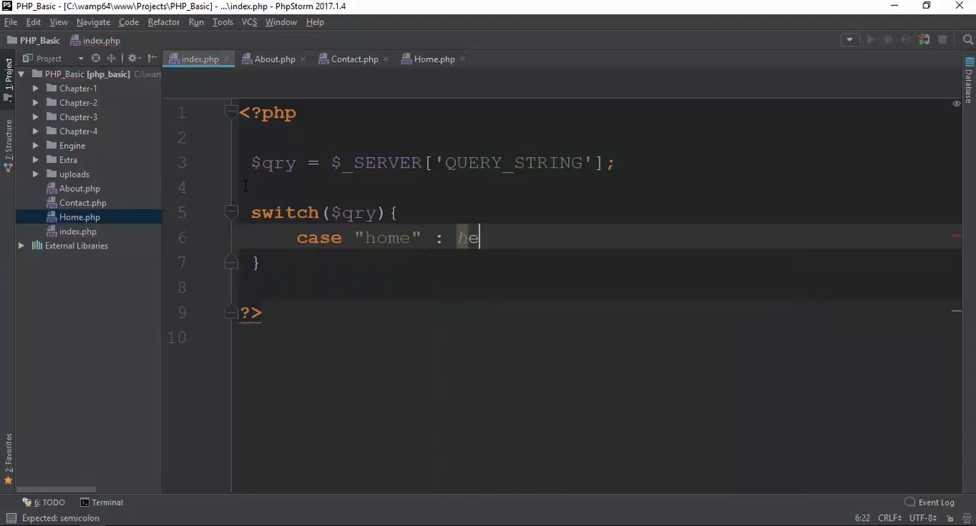
text(header())
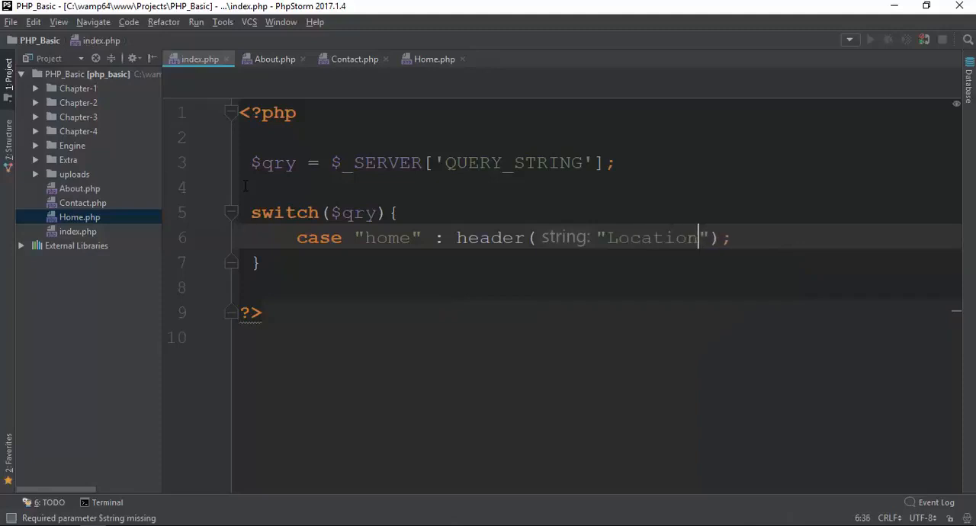
text(:Home.php)
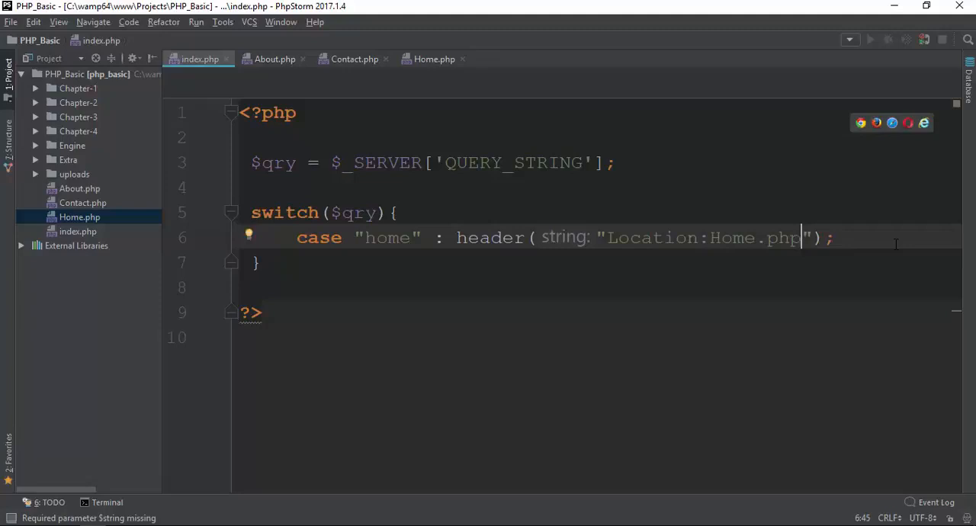
text(;brea;)
text(case)
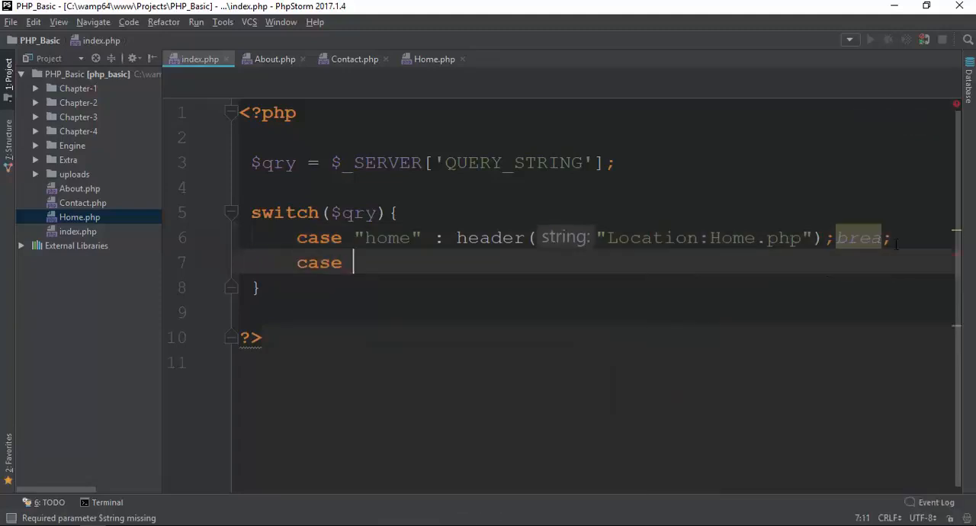
Step: Add case "about" with header("Location:About.php") and a break
text(")
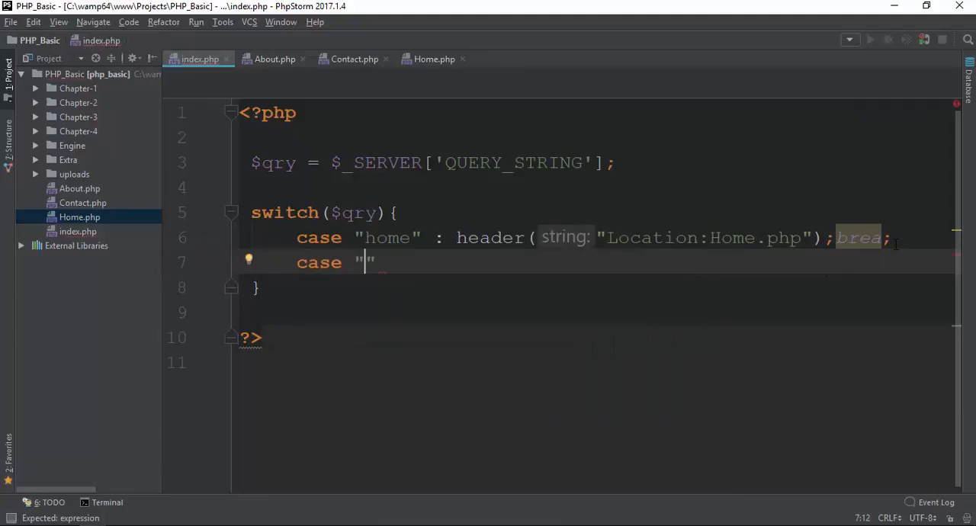
text(about)
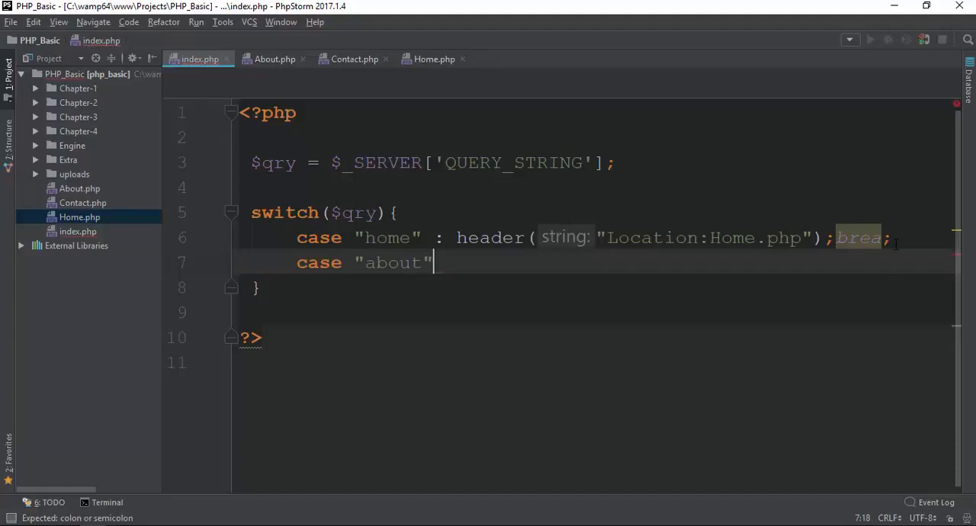
text(: header("loca")
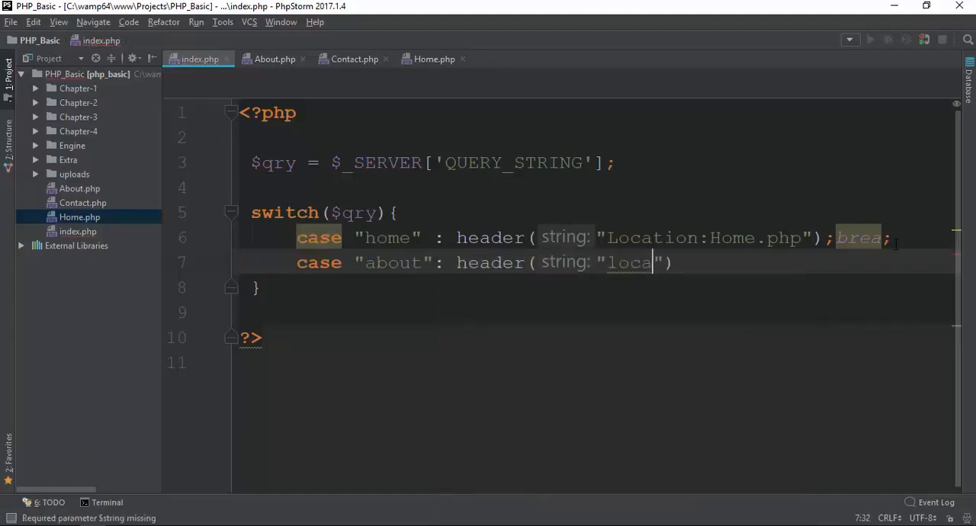
key(Backspace)
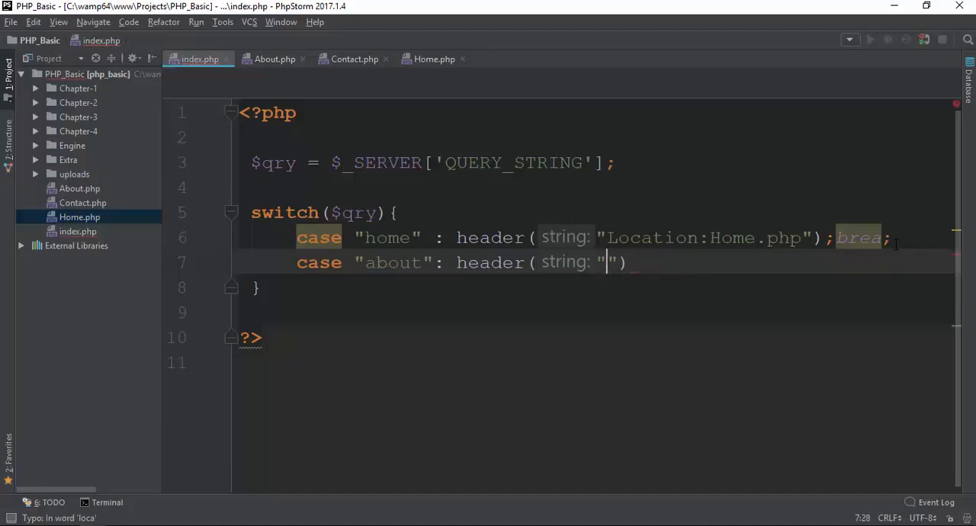
text(Location:)
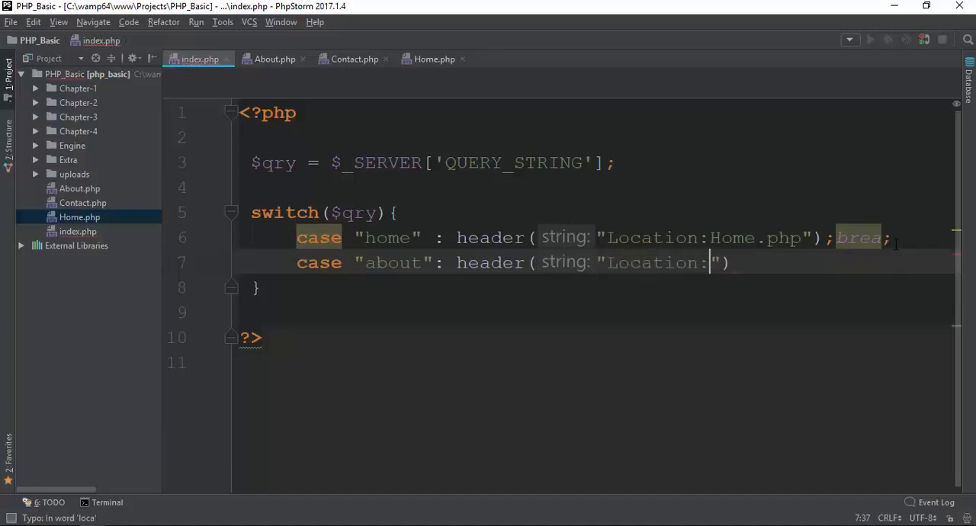
text(About.php)
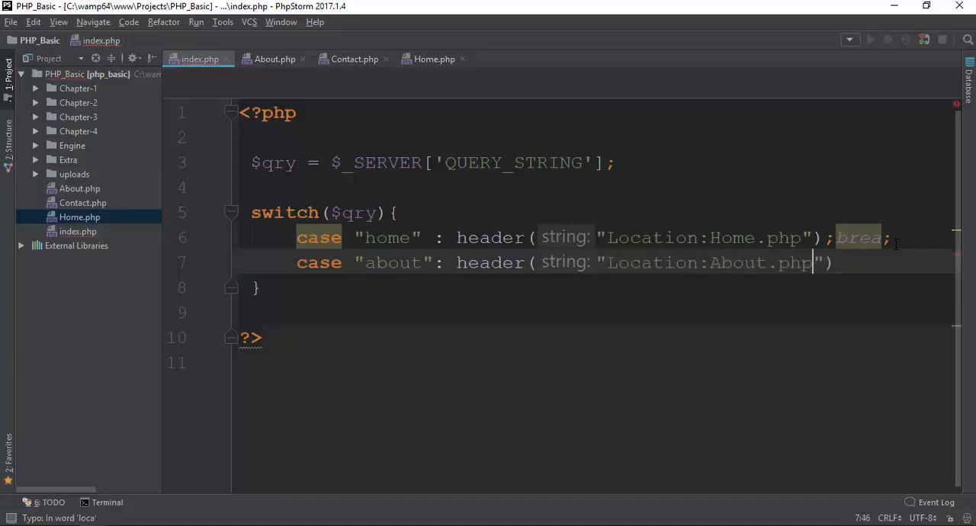
text(;break;)
text(c)
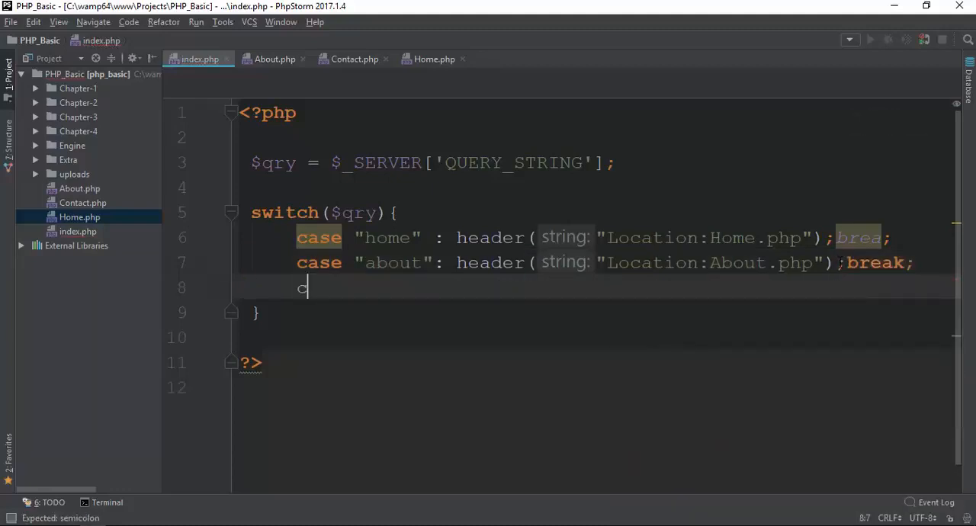
Step: Add case "contact" with header("Location:Contact.php") and break under the about case
text(ase ")
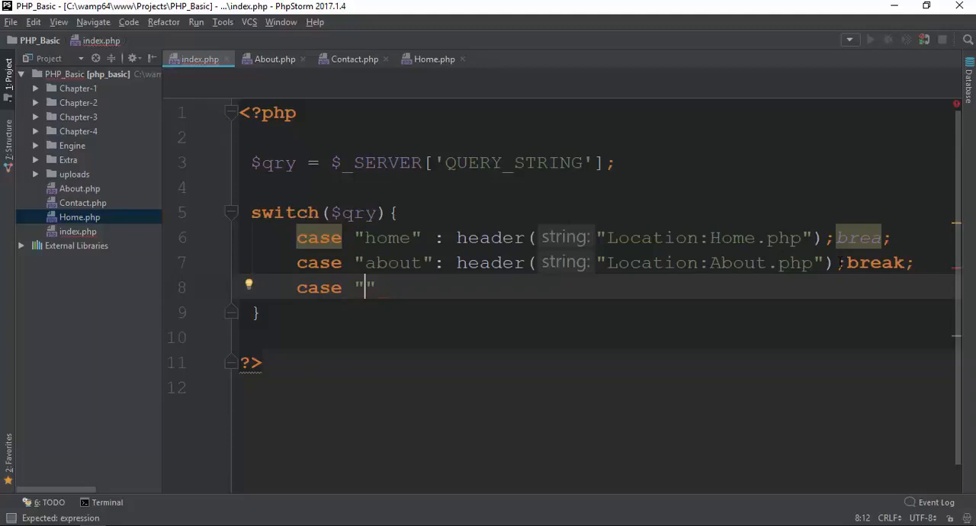
text(contact)
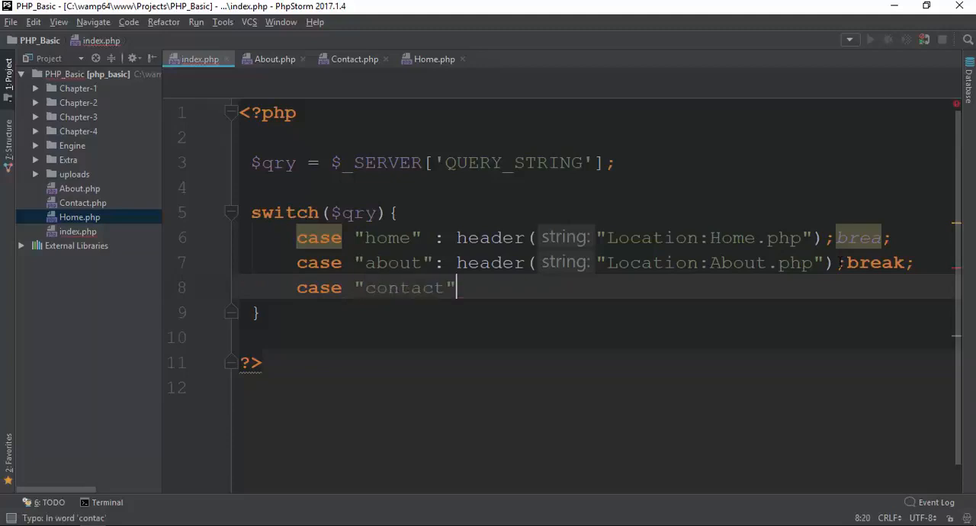
text(: header()
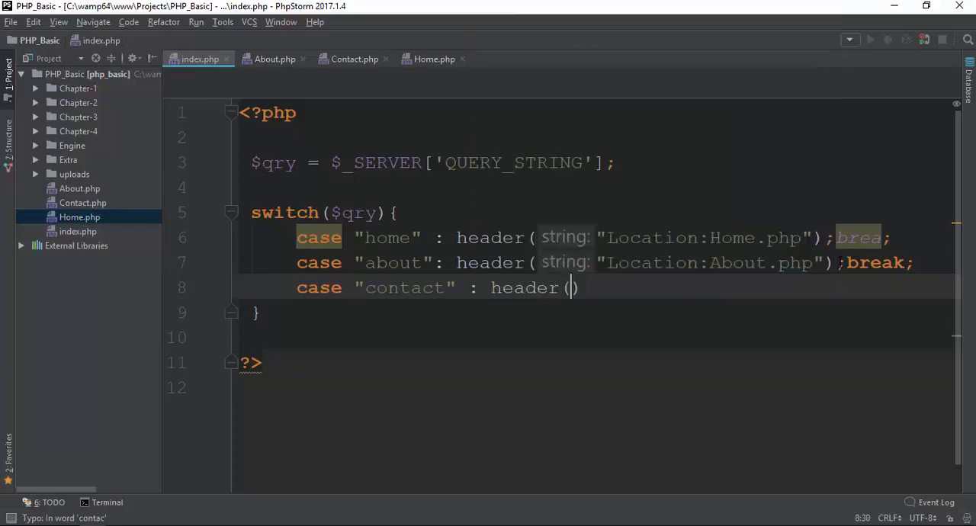
text("Location:")
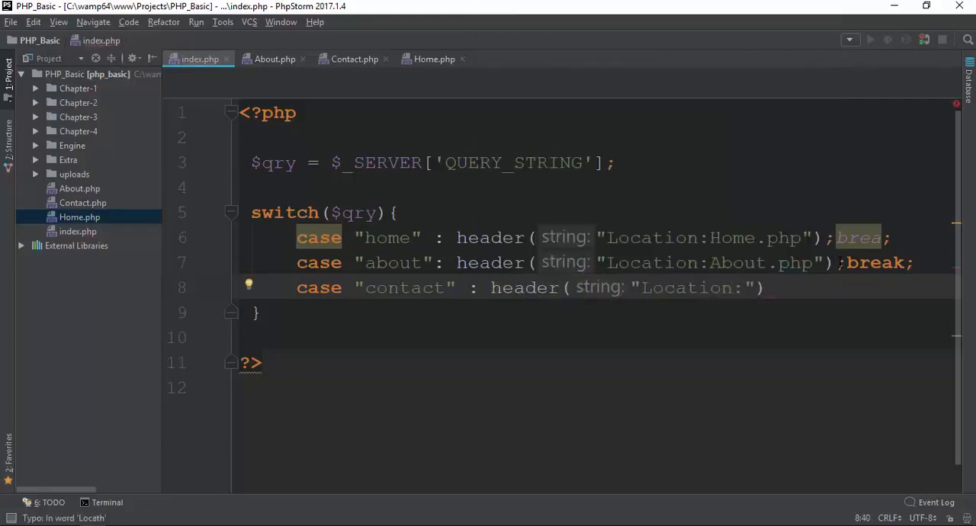
text(Contact.php)
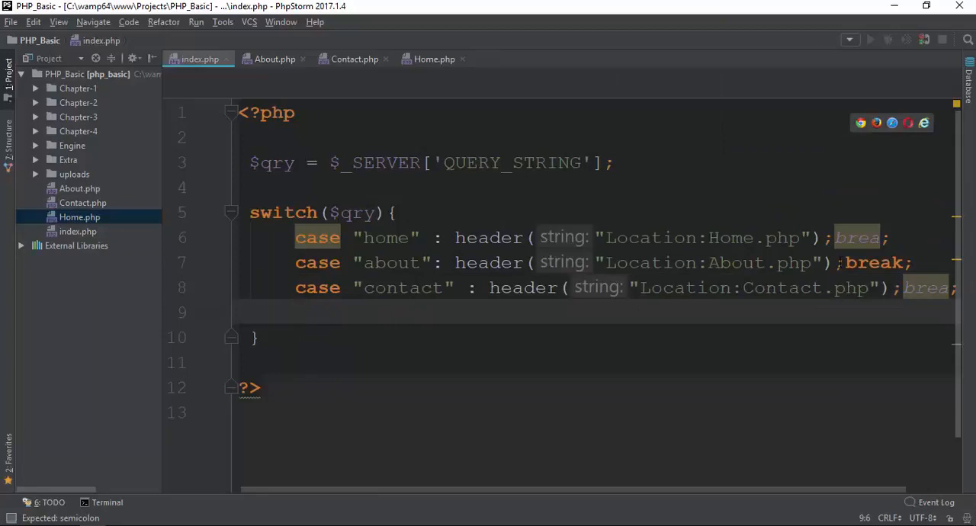
click(398, 237)
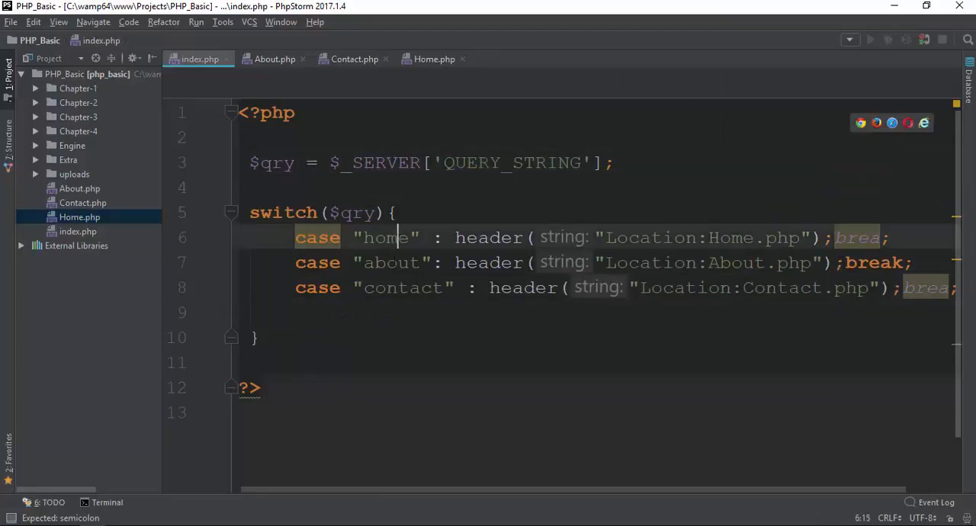
Step: Add a default branch with echo "There is not file with that request sir!";
text(d)
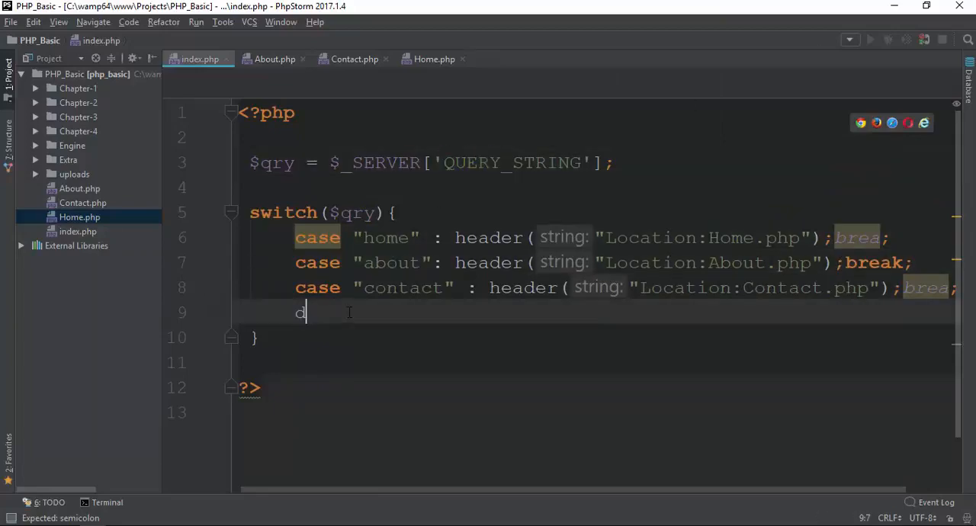
text(efaut)
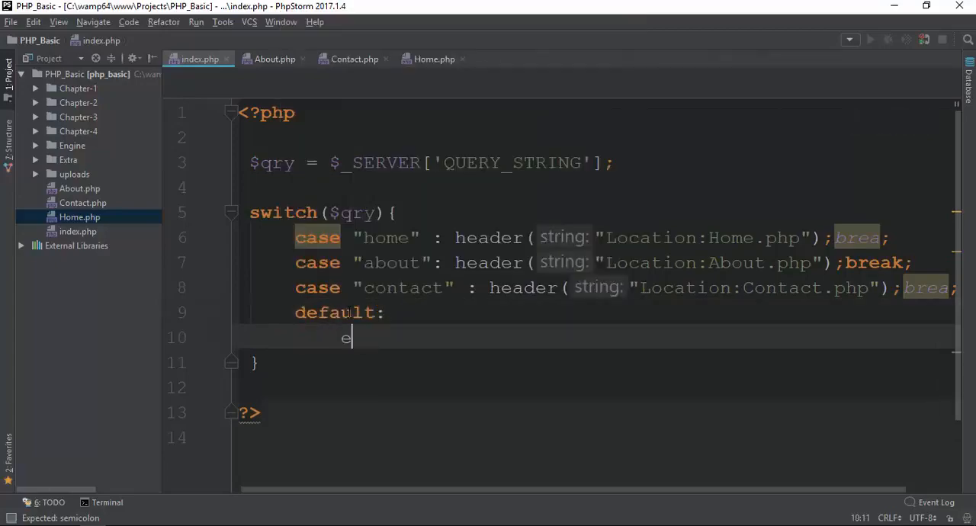
text(cho "There")
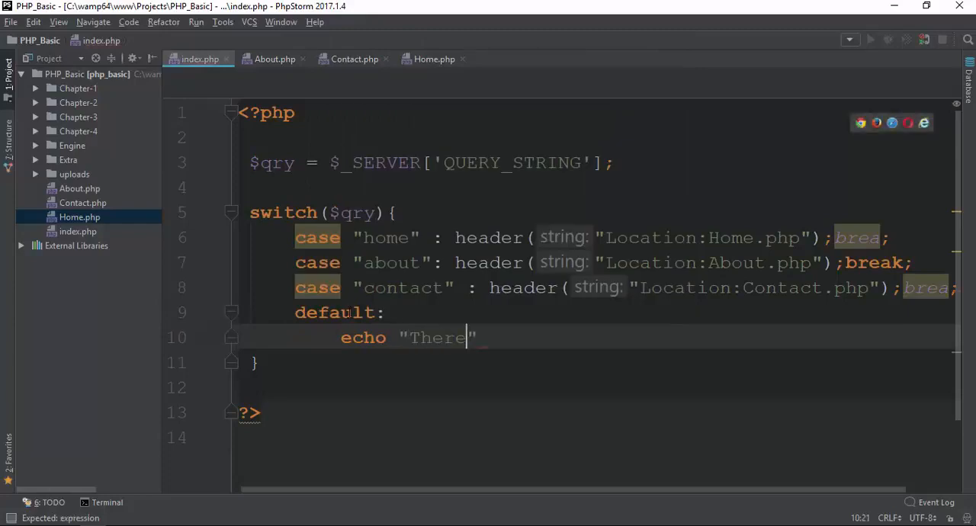
text(is not file)
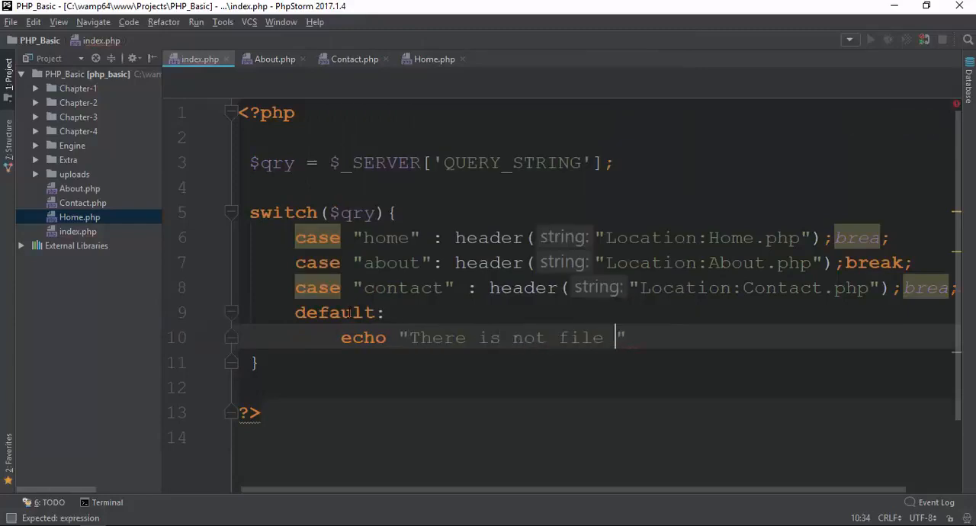
text(with that request)
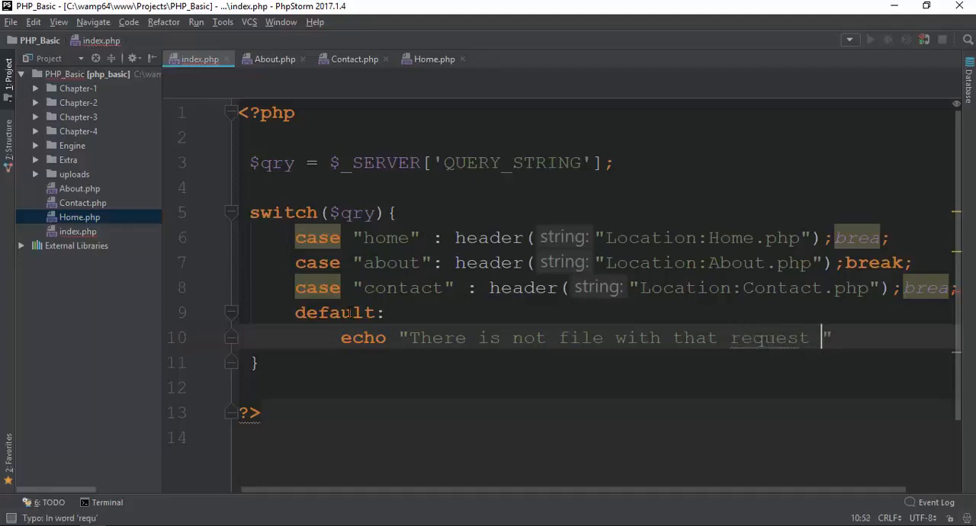
text(sir!")
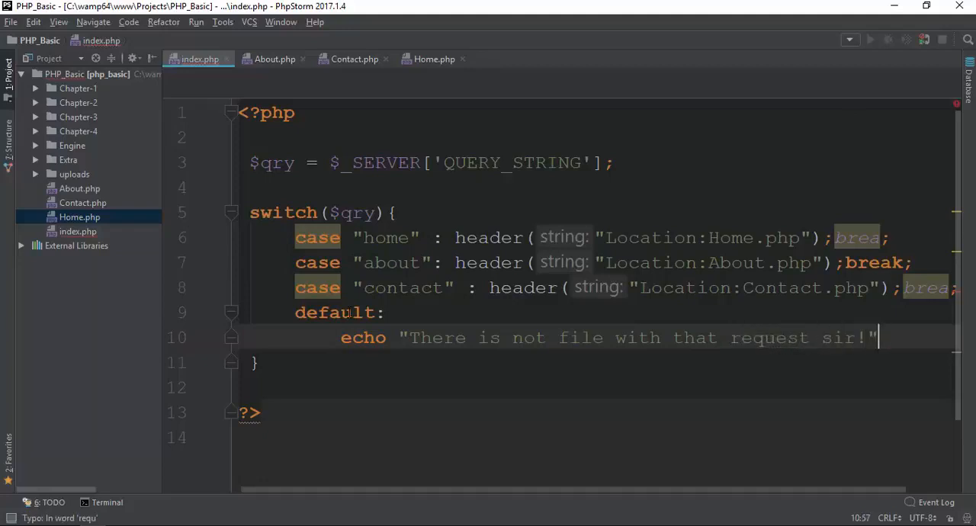
text(;)
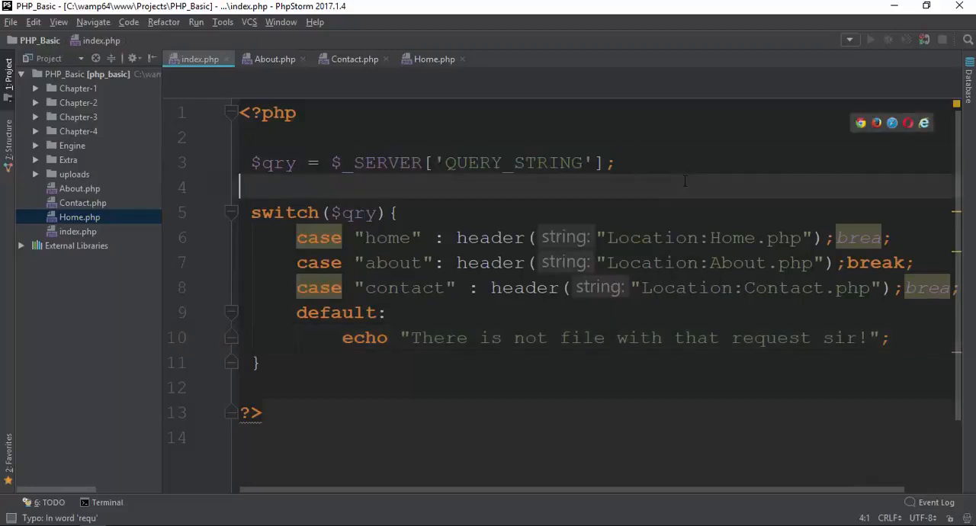
Step: Maximize the index.php editor and point through the about and default cases
double_click(273, 162)
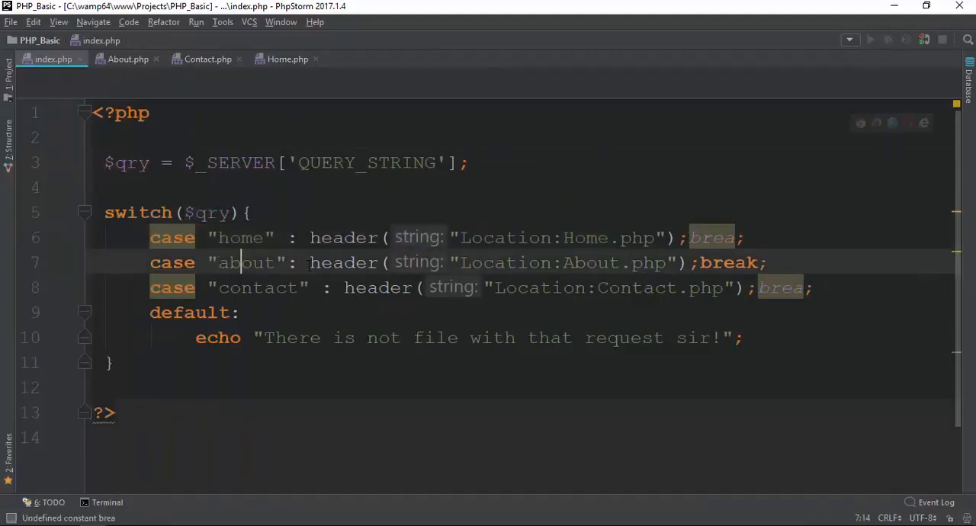
click(218, 288)
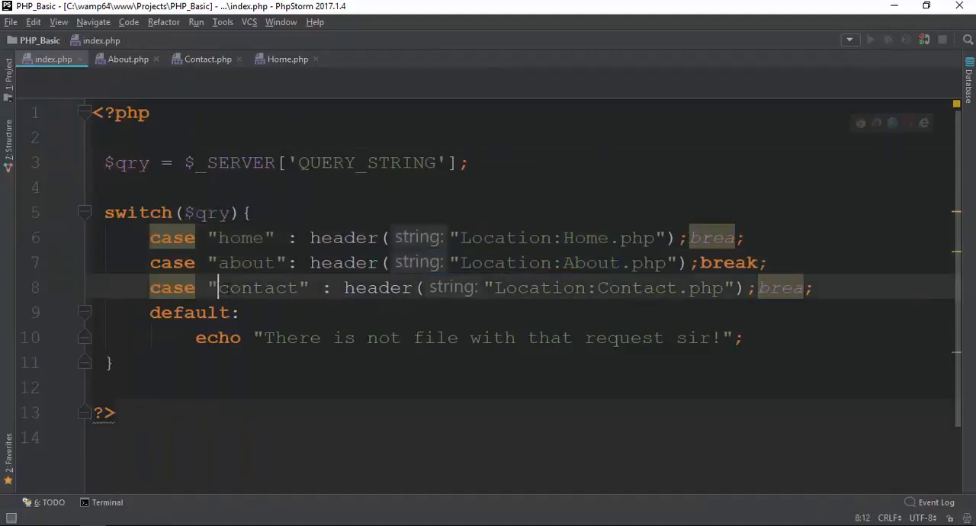
double_click(259, 287)
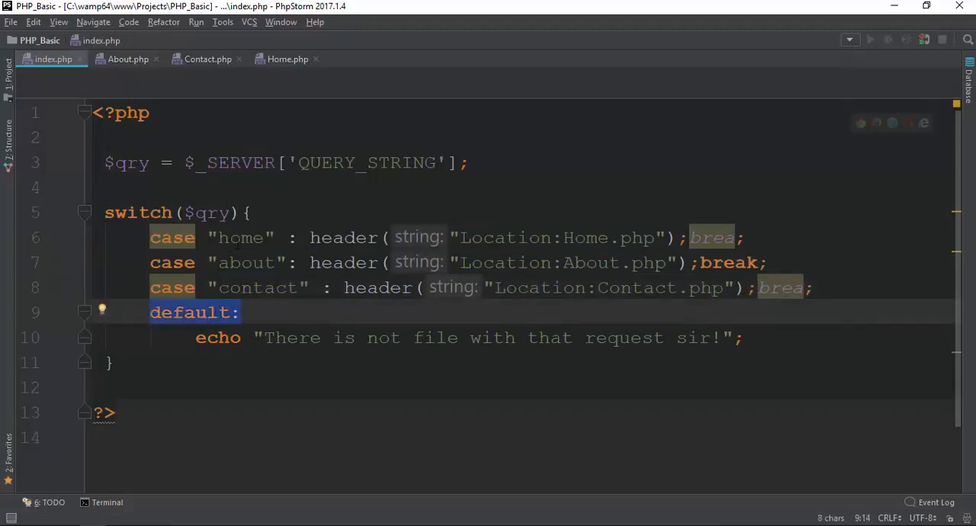
click(263, 288)
text(localhost/Projects/php_basic/?h)
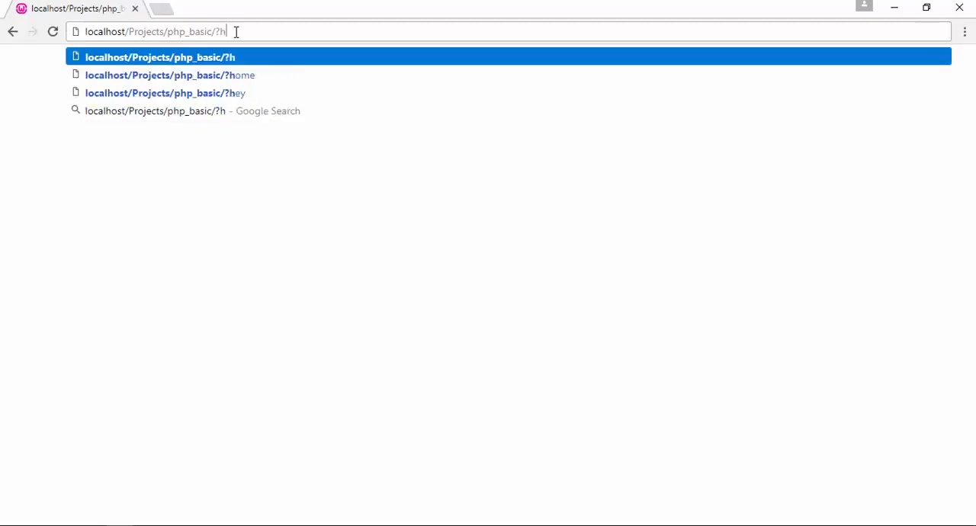
Step: Load localhost/Projects/php_basic/?about in Chrome, landing on "I am about page"
key(Return)
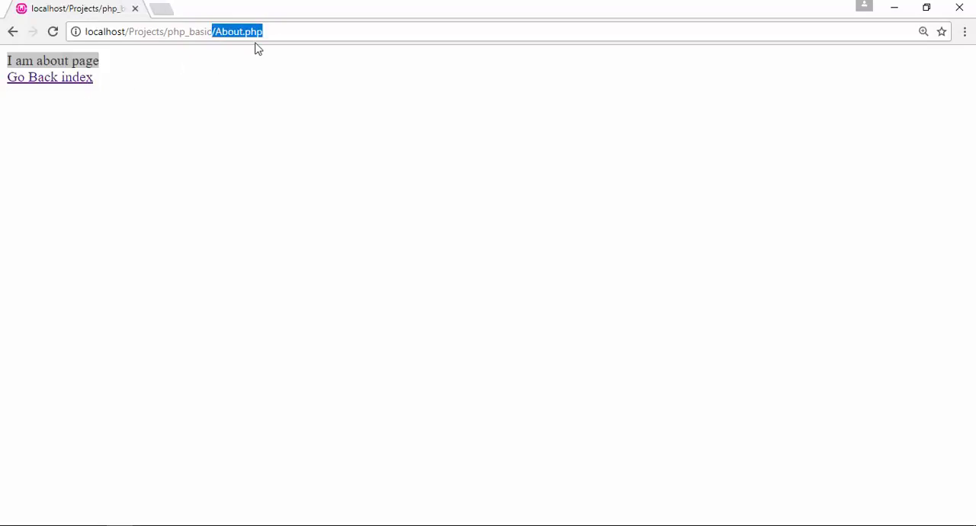
click(50, 76)
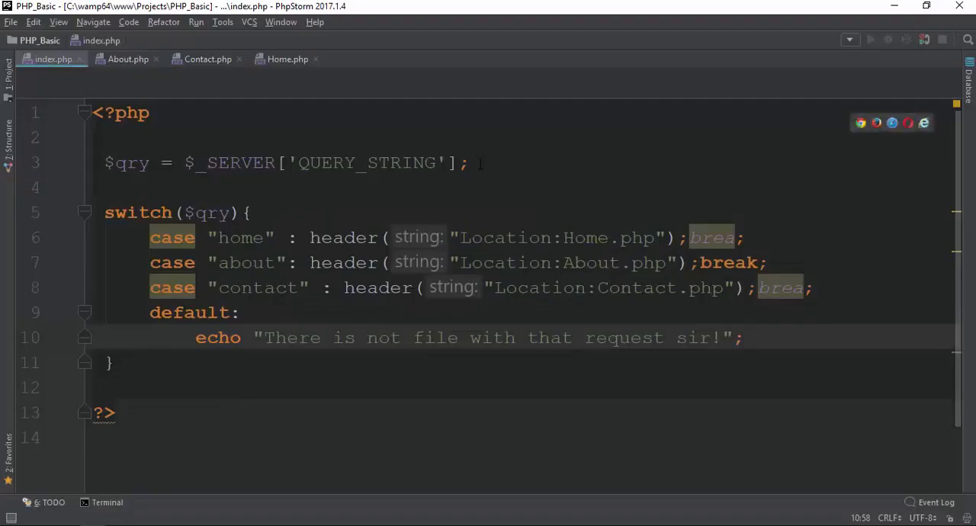
Step: Return to the Chrome window showing the About page
click(206, 213)
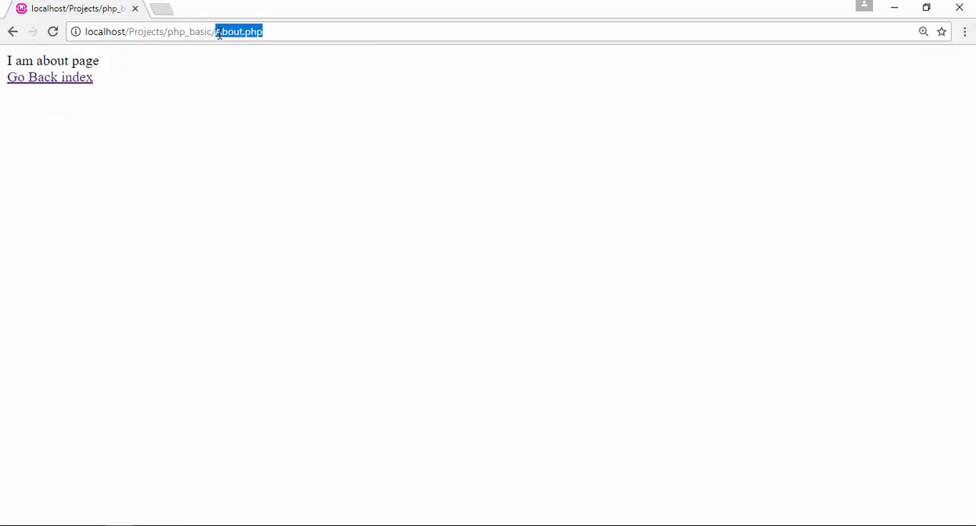
Step: Test the ?home and ?contact requests, reaching the Home and Contact pages
text(?home)
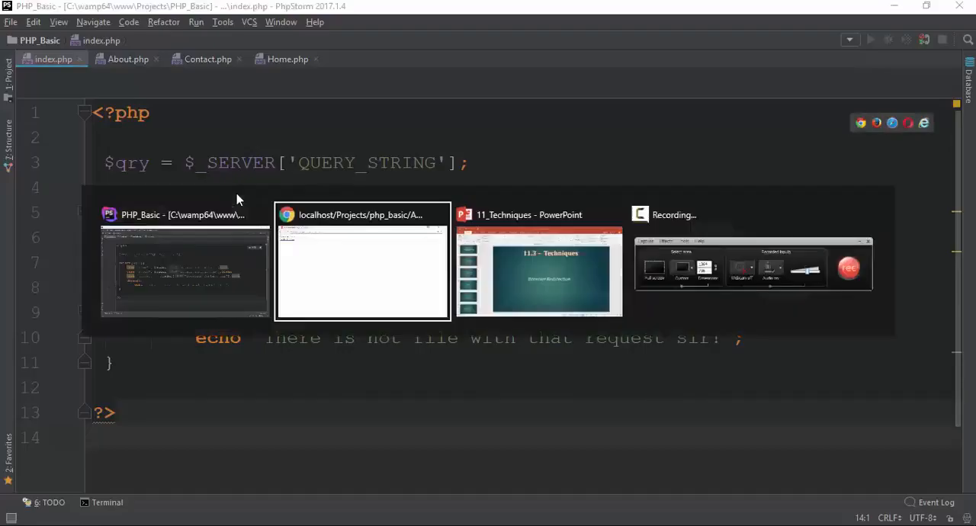
click(362, 271)
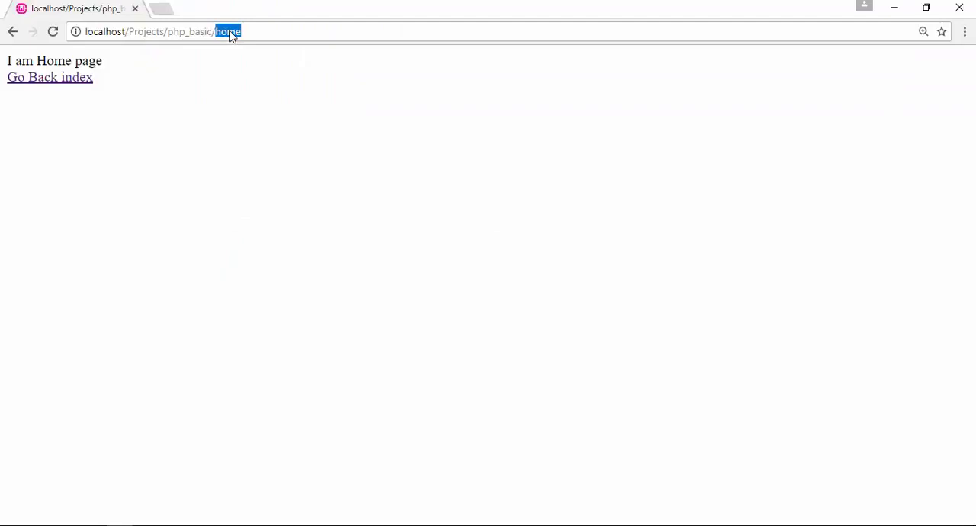
text(contact)
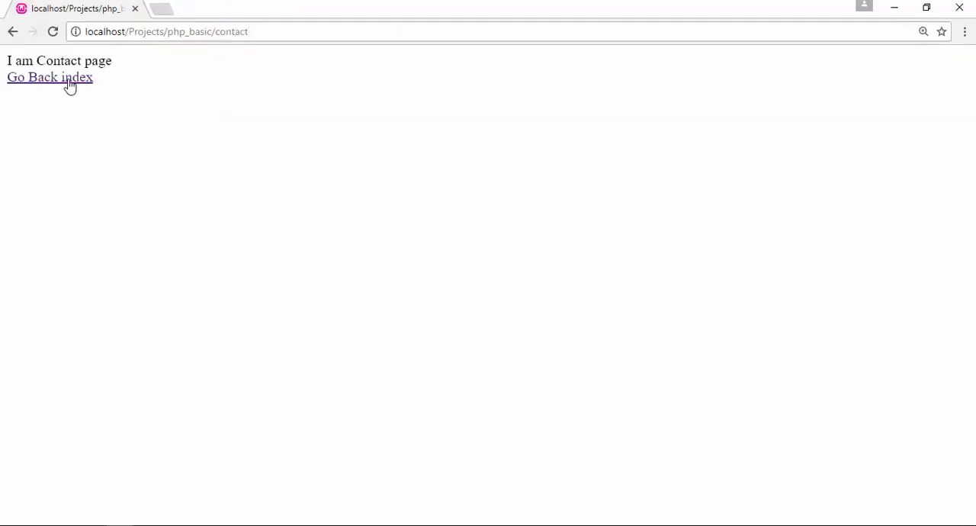